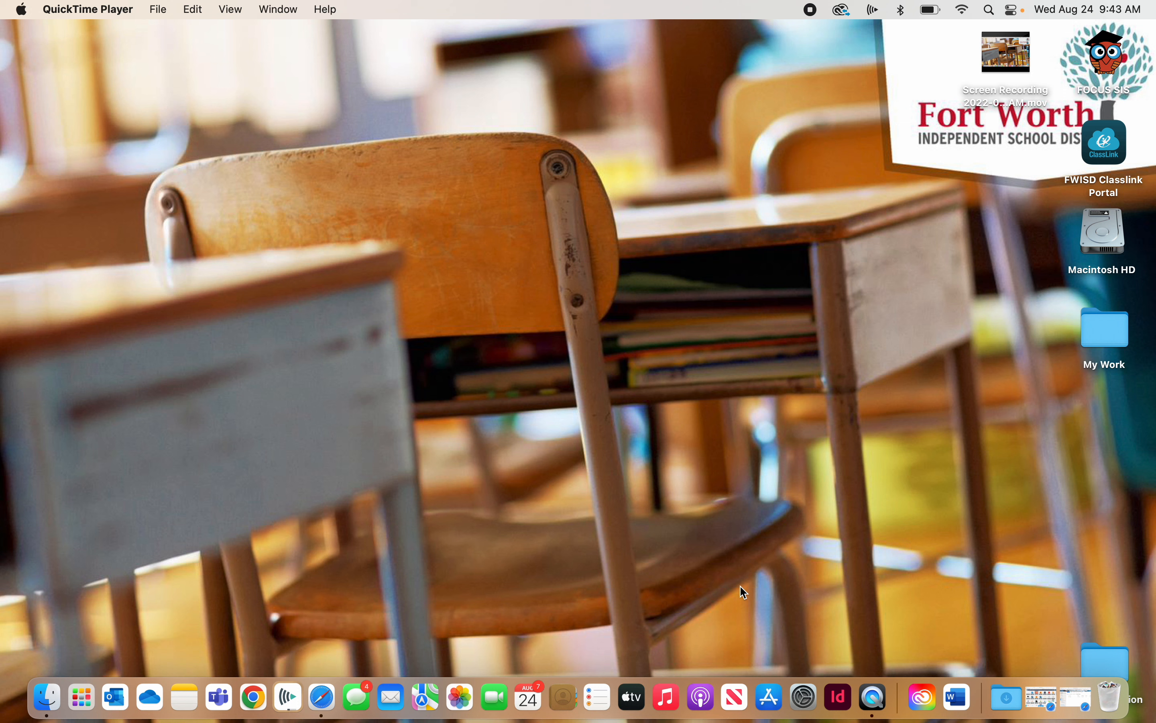
pyautogui.moveTo(1104, 337)
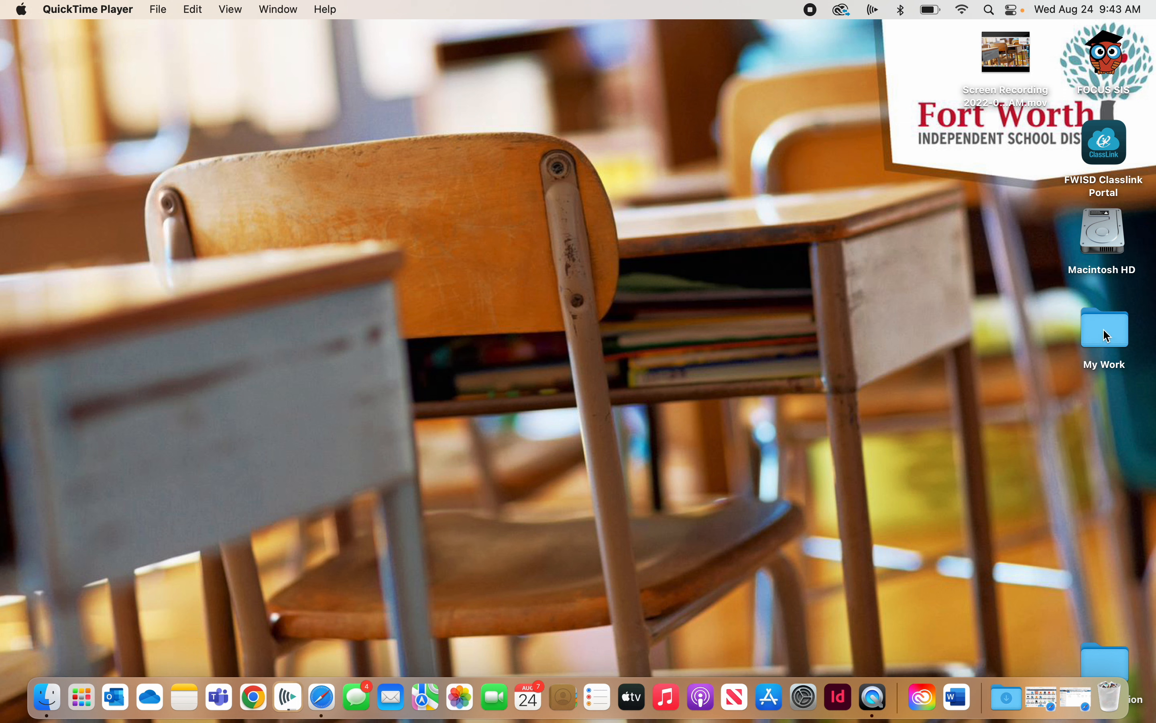
pyautogui.moveTo(1109, 333)
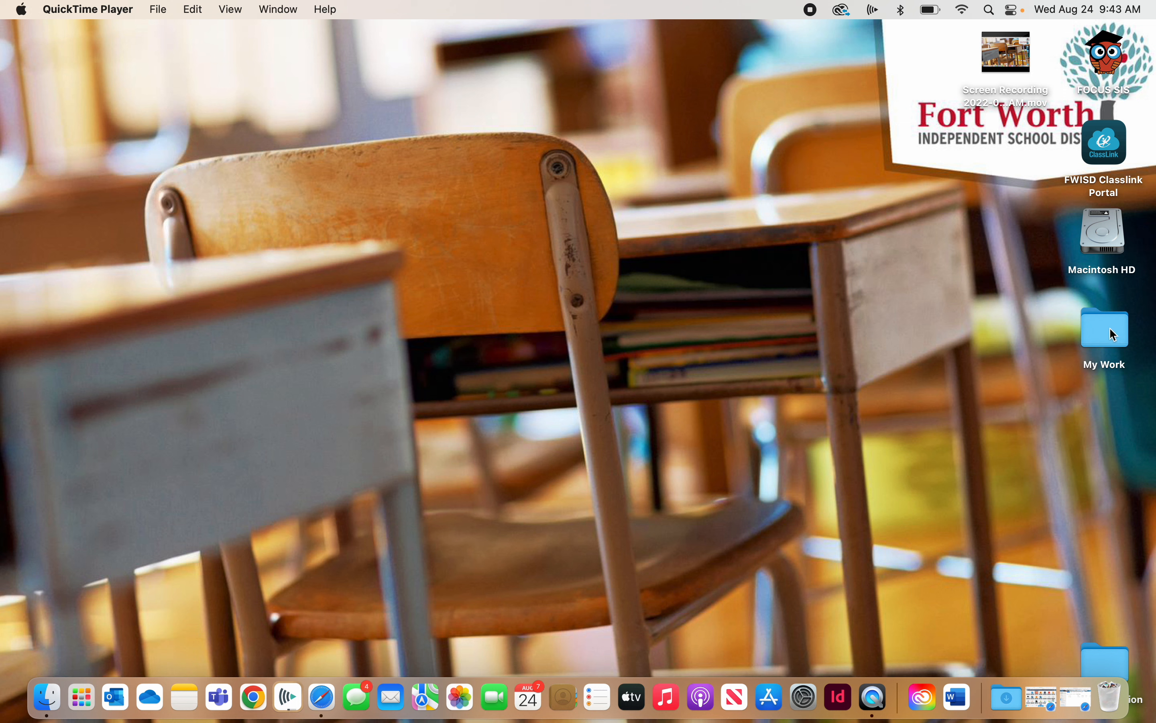
# Browse from My Work into Project 1 and its Photos subfolder in column view
pyautogui.doubleClick(1103, 328)
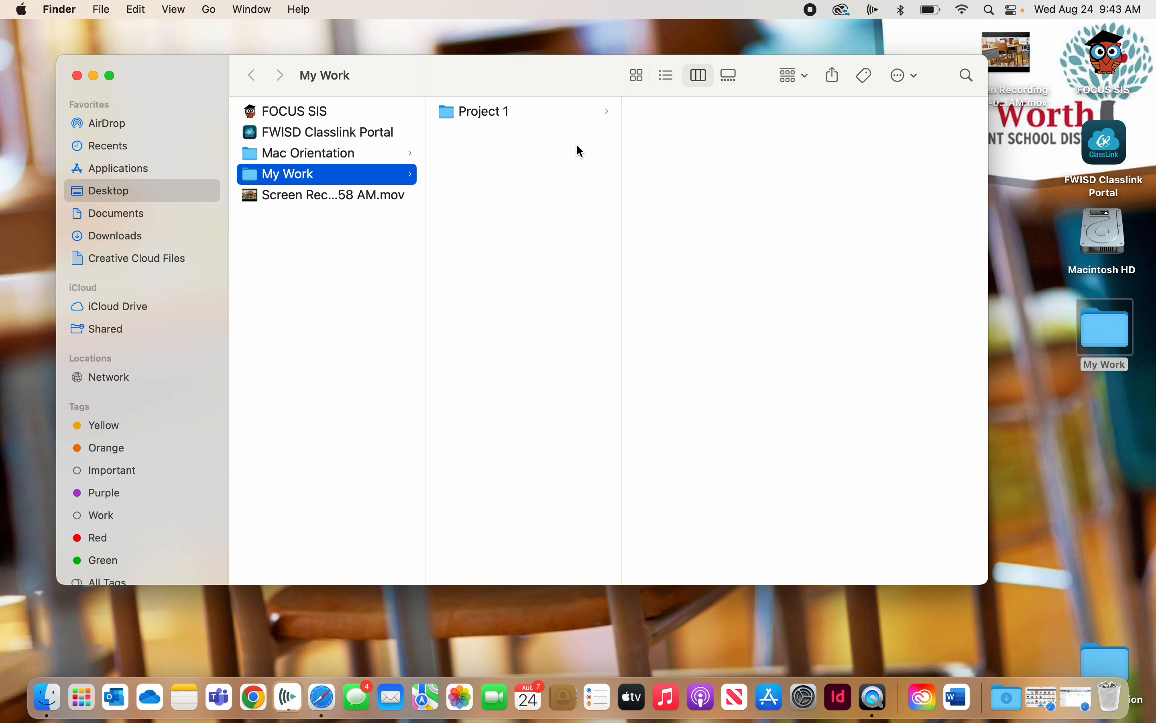
pyautogui.click(483, 112)
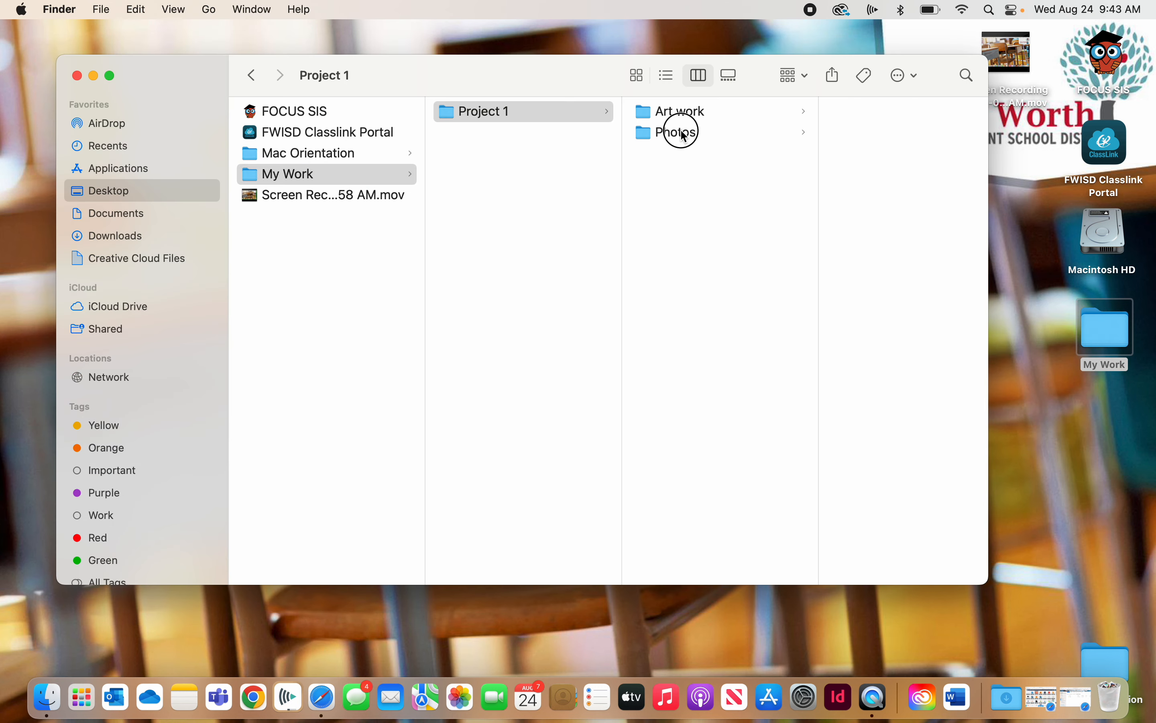
pyautogui.click(676, 131)
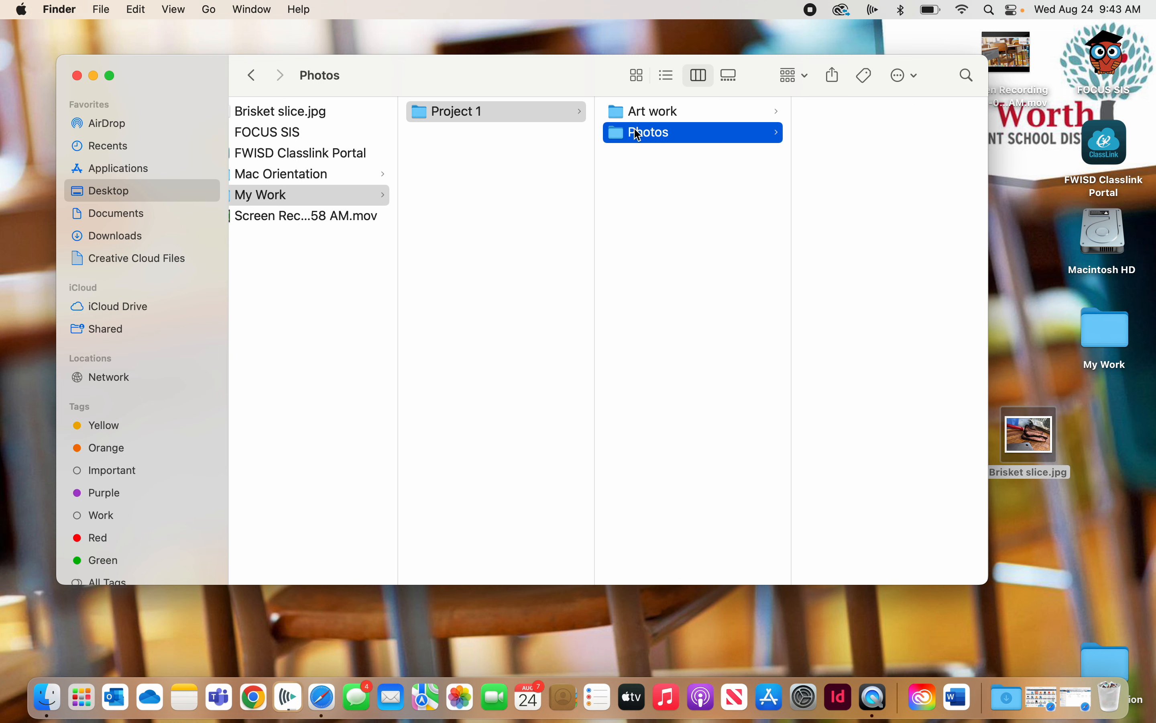
pyautogui.moveTo(1031, 448)
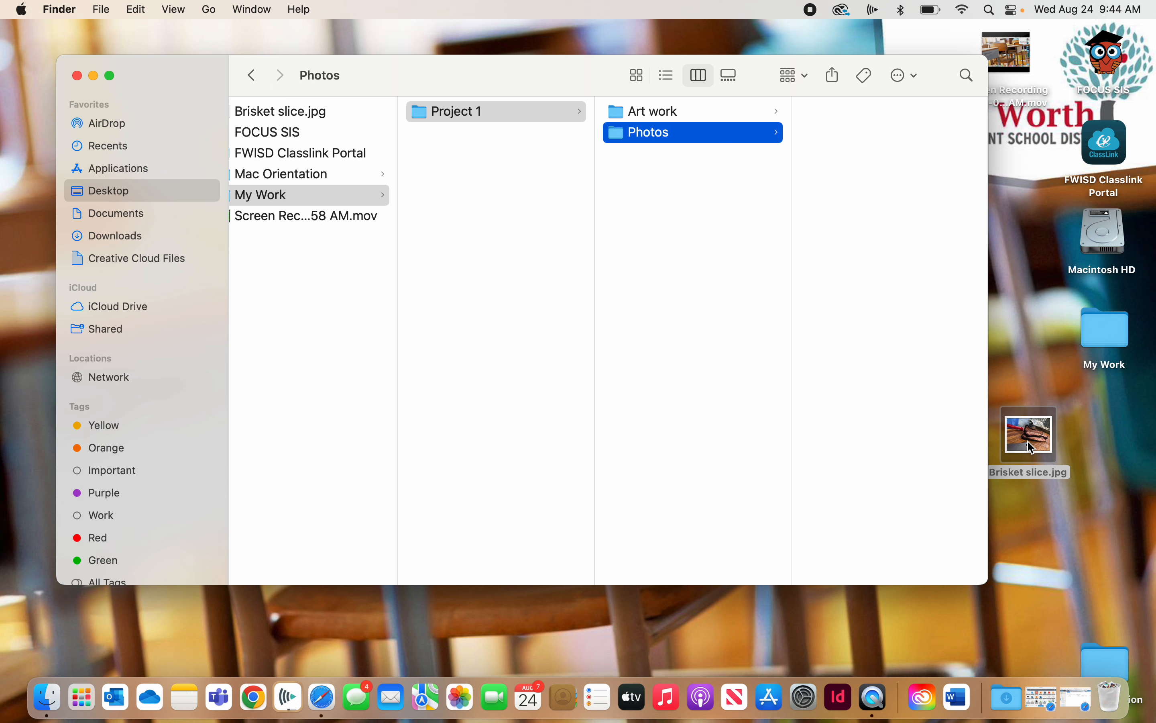
pyautogui.moveTo(1036, 444)
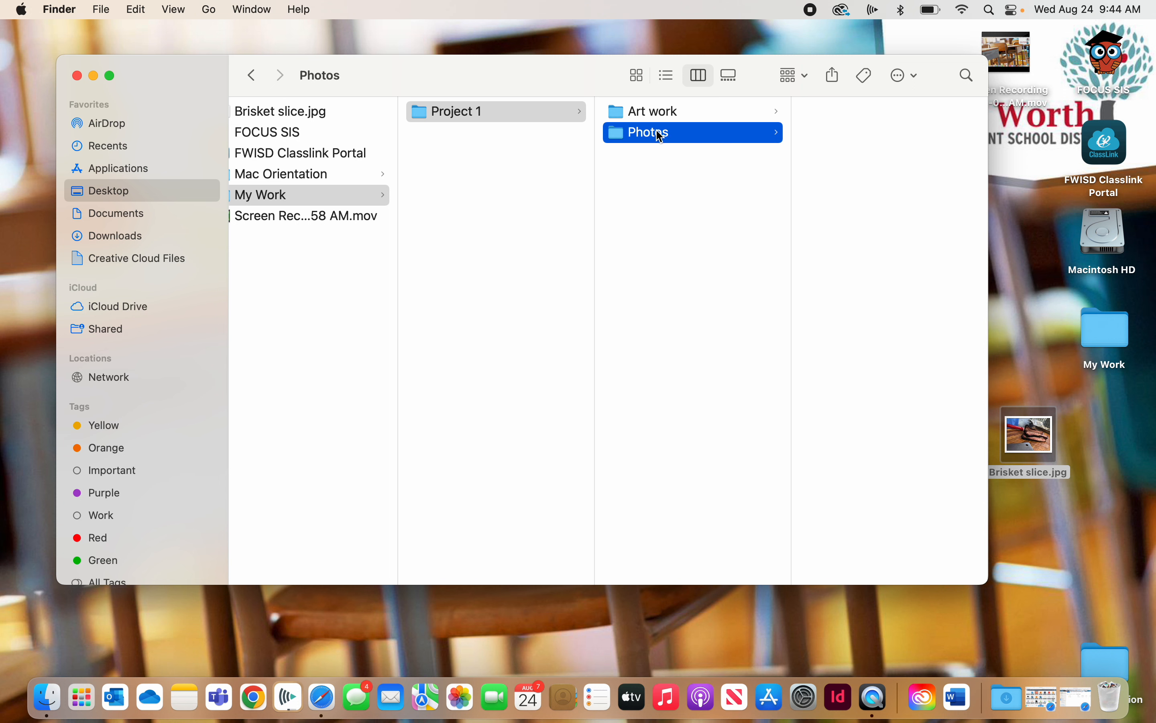
pyautogui.moveTo(1032, 442)
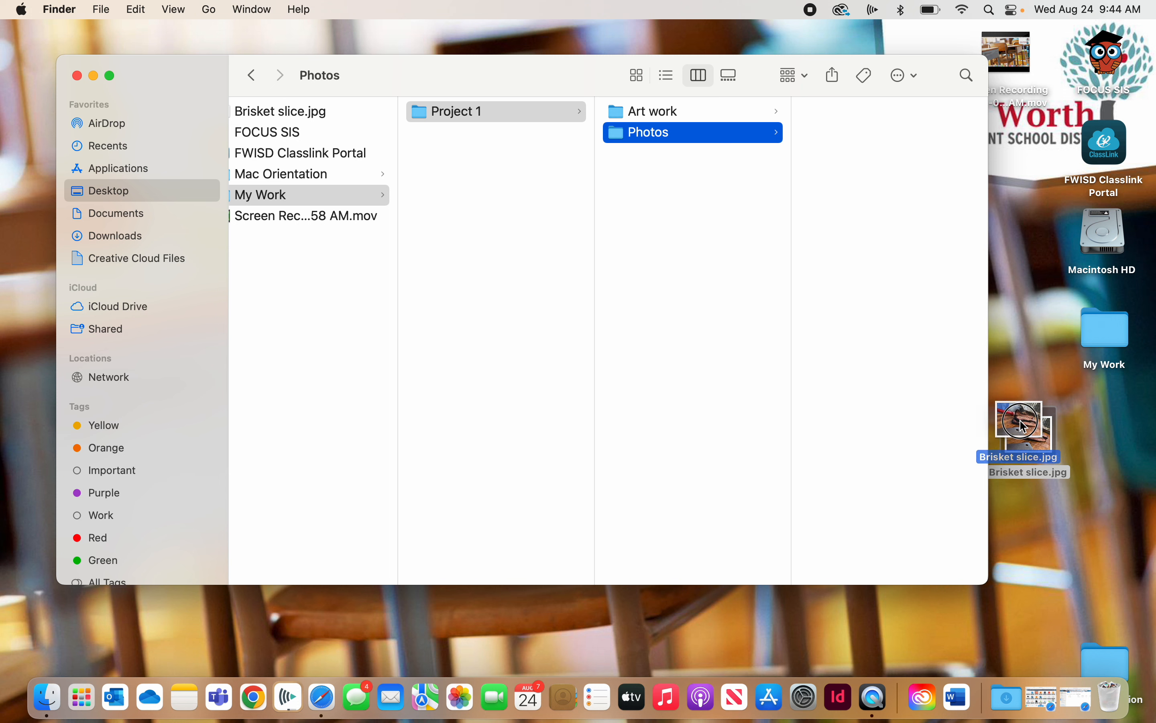
# Drag Brisket slice.jpg from the desktop into Photos so a copy lands there
pyautogui.moveTo(1020, 420); pyautogui.dragTo(850, 218)
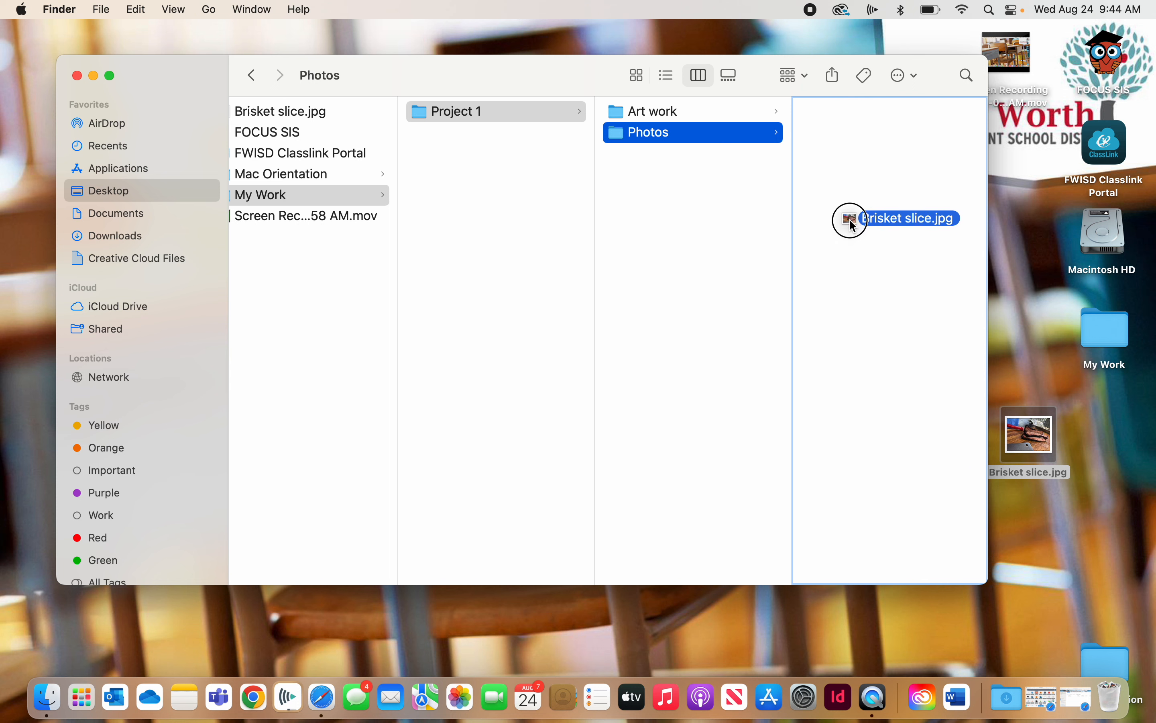
pyautogui.moveTo(852, 218); pyautogui.dragTo(780, 167)
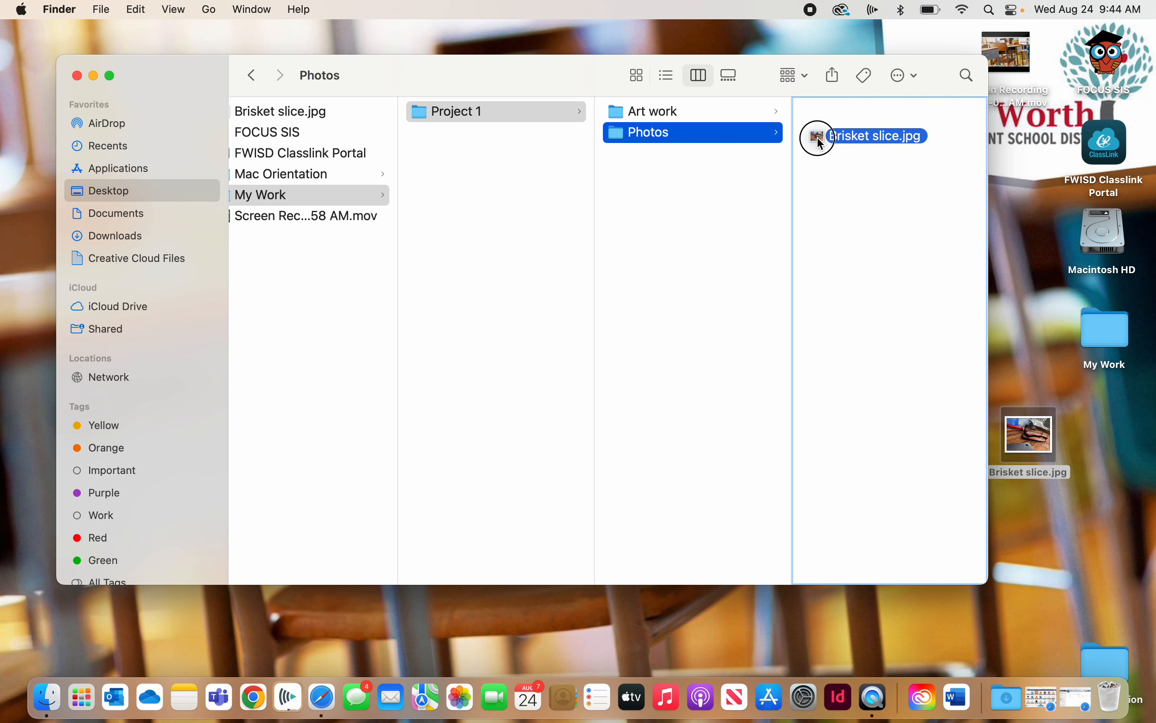
pyautogui.moveTo(817, 136); pyautogui.dragTo(861, 455)
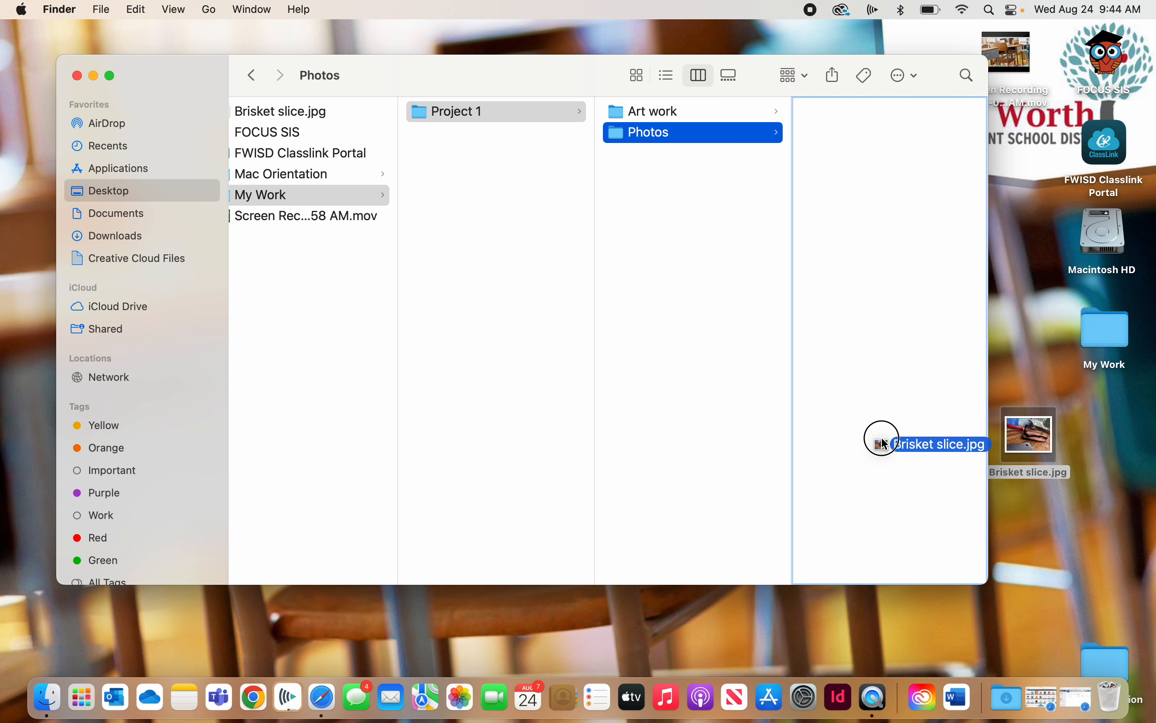
pyautogui.moveTo(881, 443); pyautogui.dragTo(862, 198)
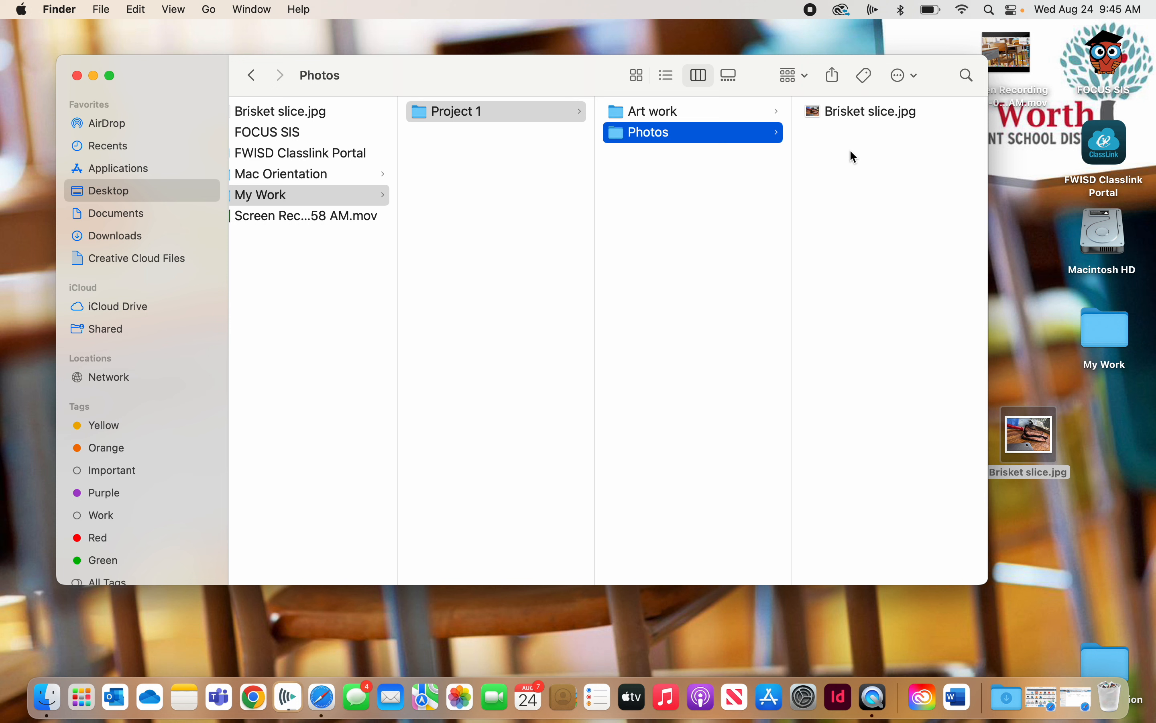
pyautogui.moveTo(839, 120)
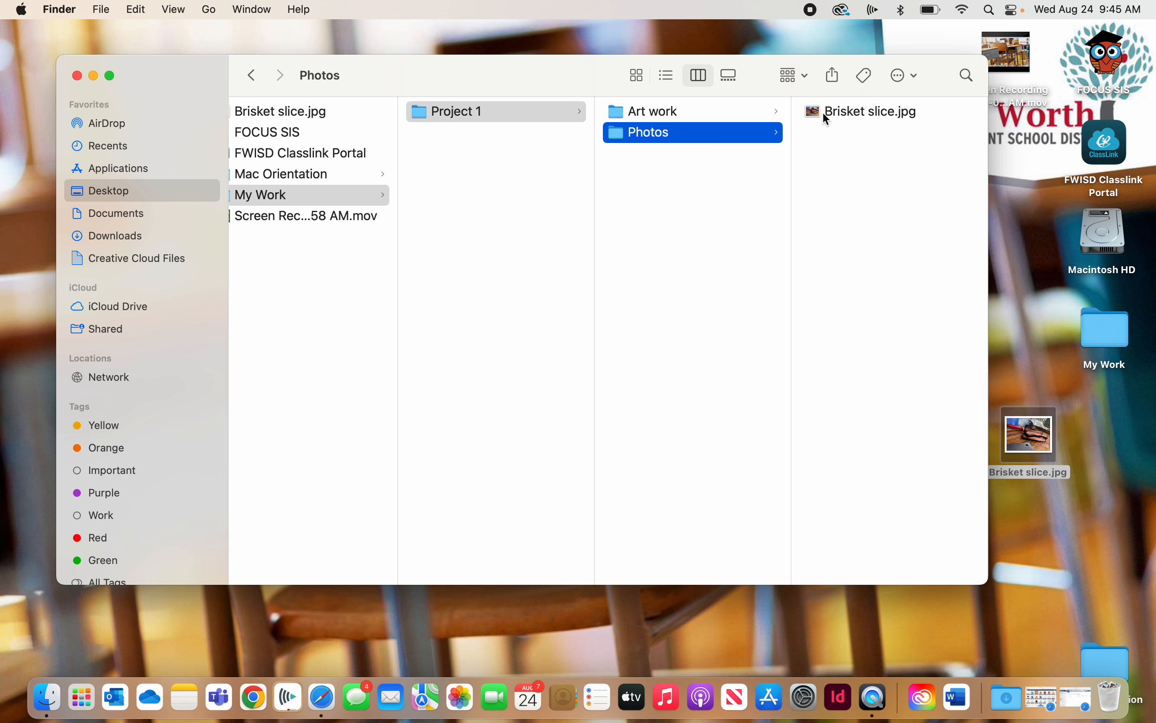
pyautogui.moveTo(1061, 459)
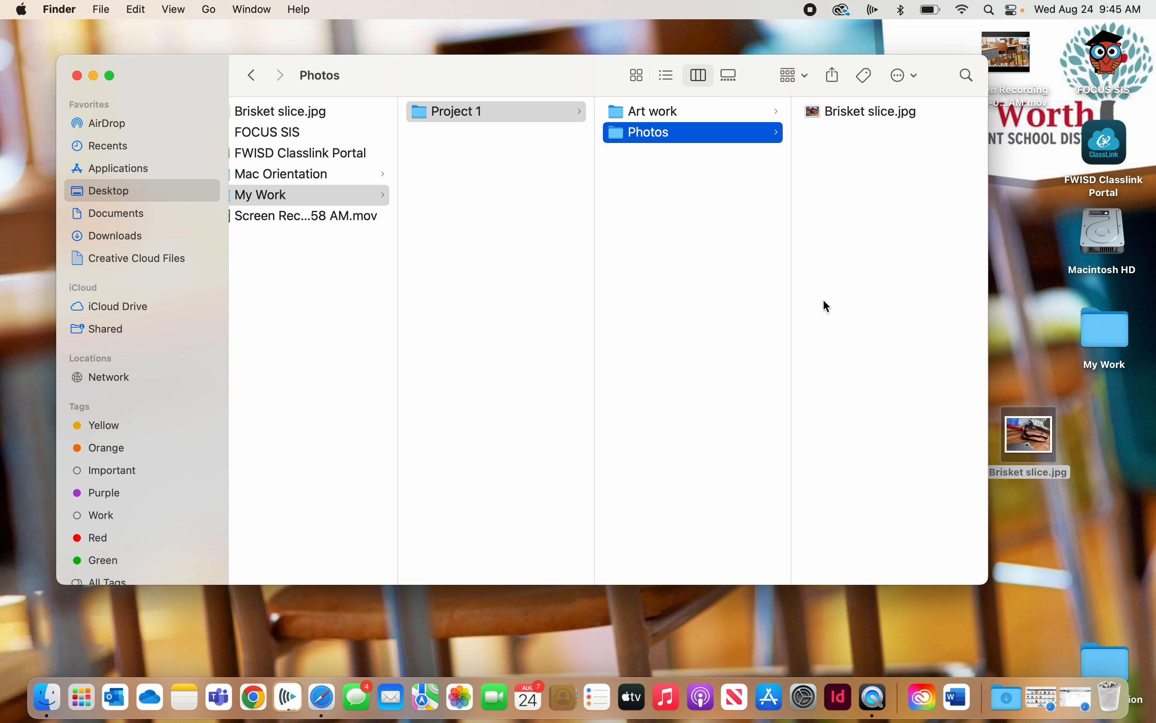
pyautogui.moveTo(756, 248)
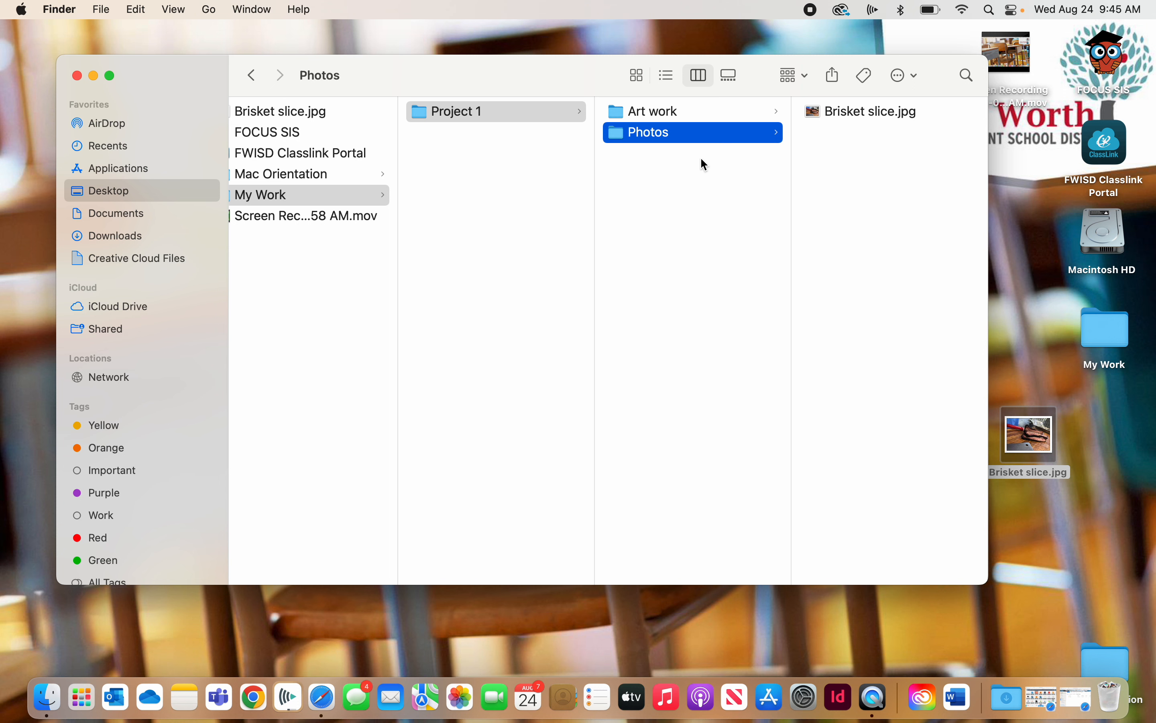
pyautogui.moveTo(537, 88)
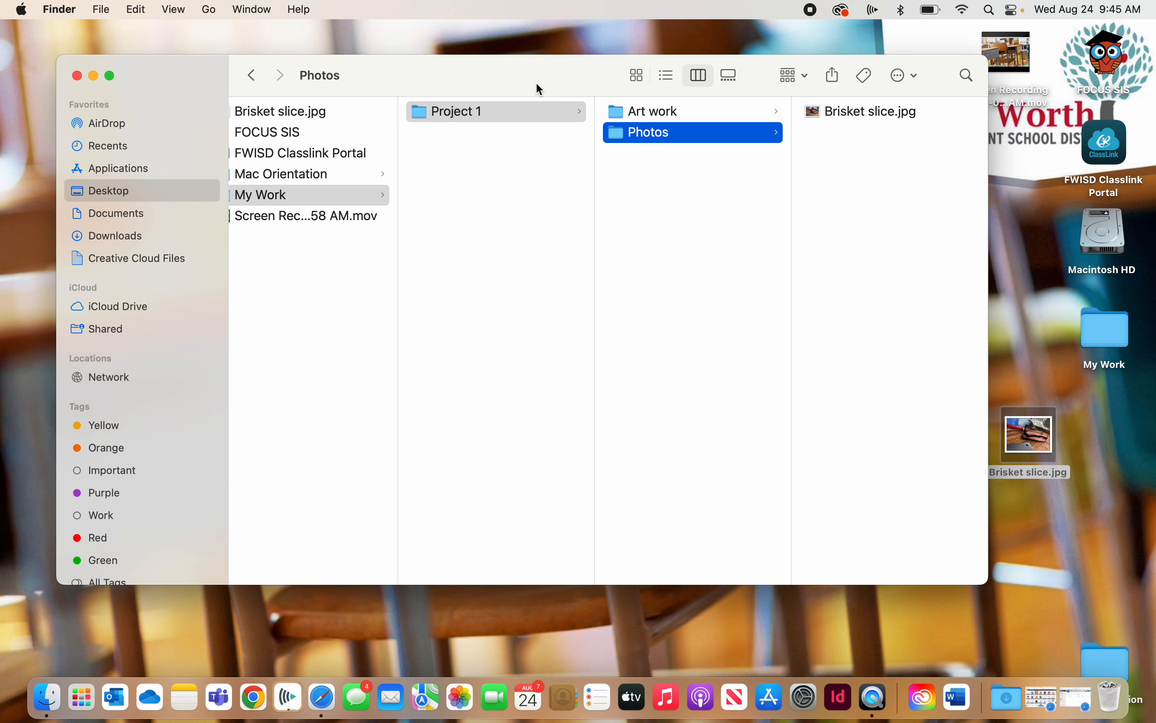
pyautogui.moveTo(547, 86)
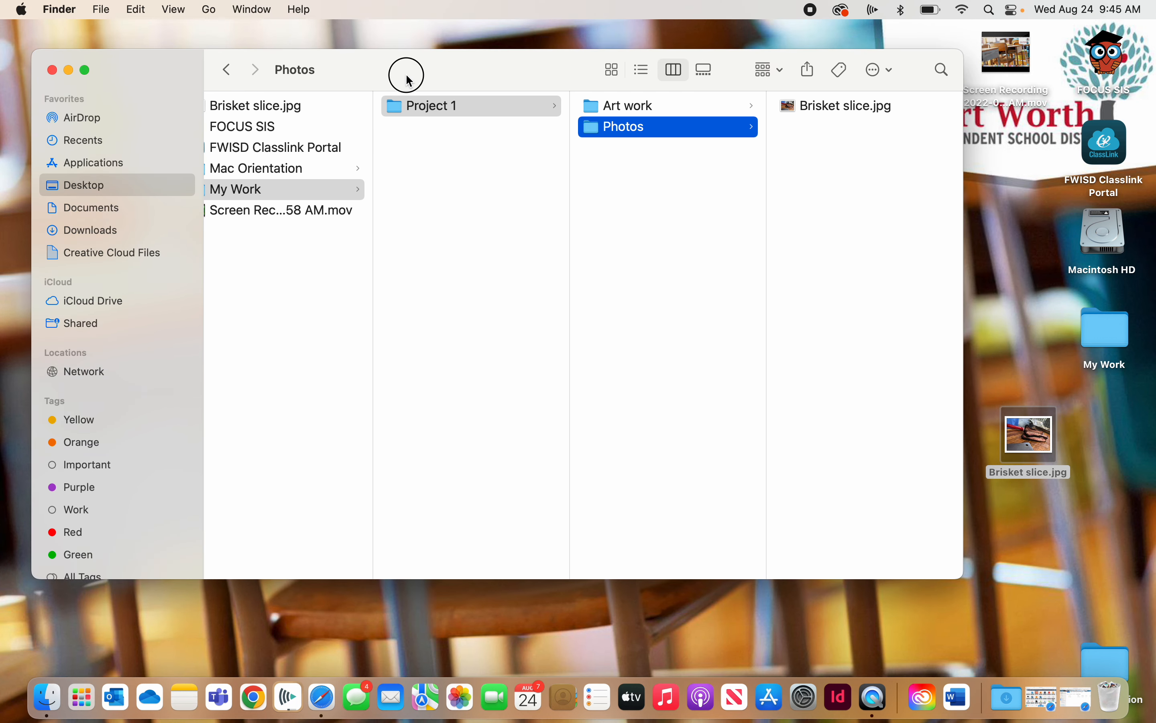
pyautogui.moveTo(524, 275)
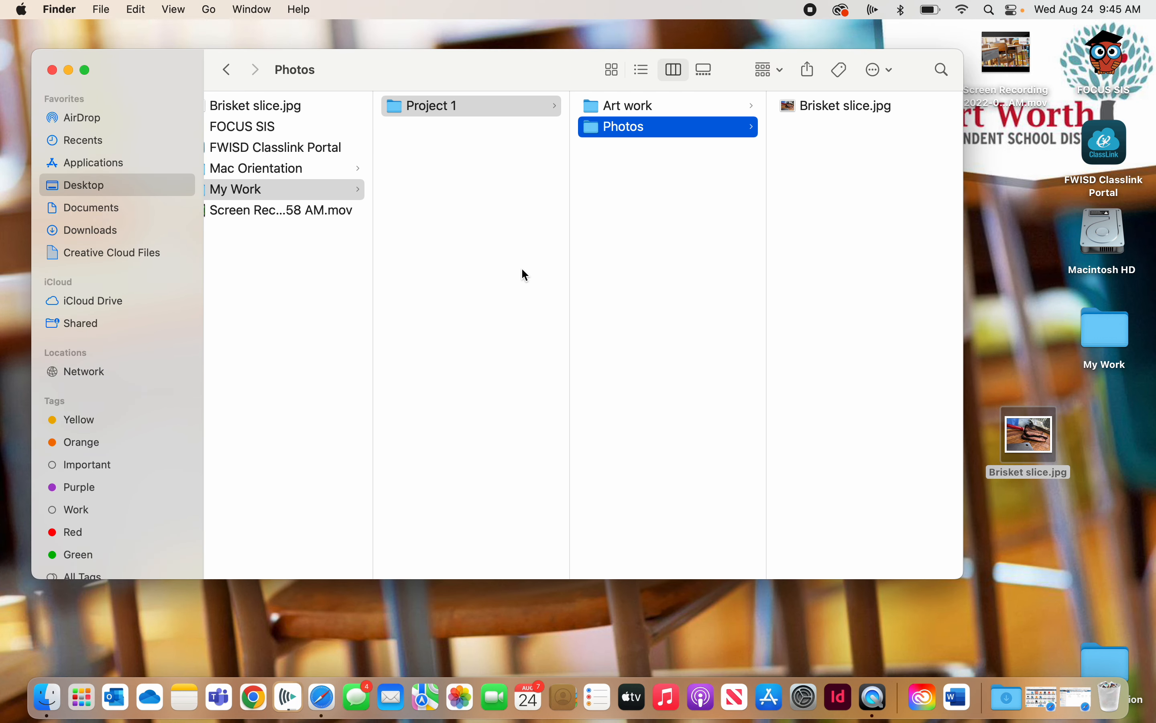
# Close the folder window and move Brisket slice.jpg to the centre of the desktop
pyautogui.click(52, 70)
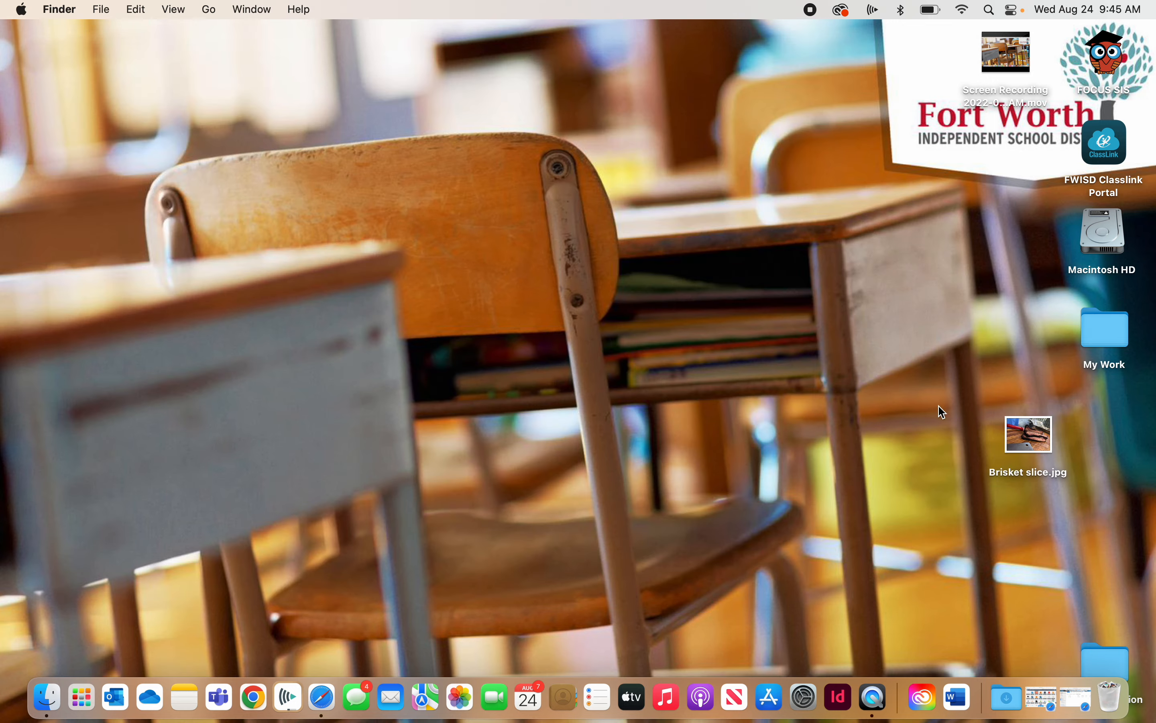
pyautogui.moveTo(1027, 433); pyautogui.dragTo(555, 329)
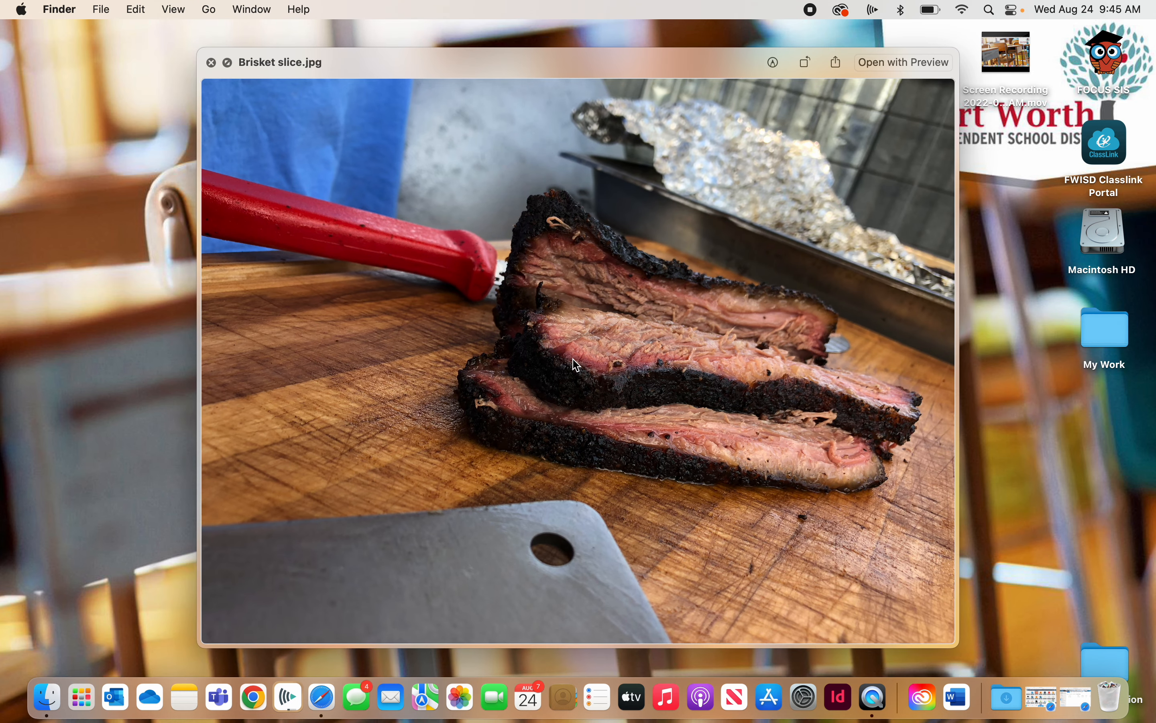
pyautogui.moveTo(578, 373)
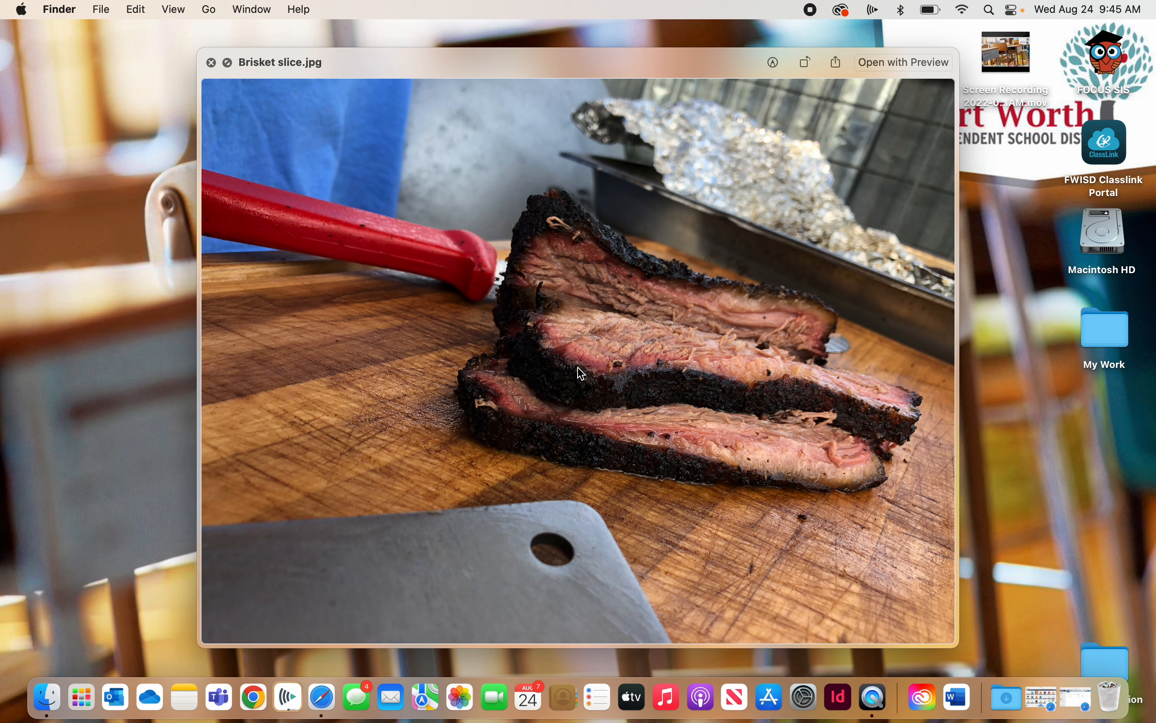
pyautogui.moveTo(568, 379)
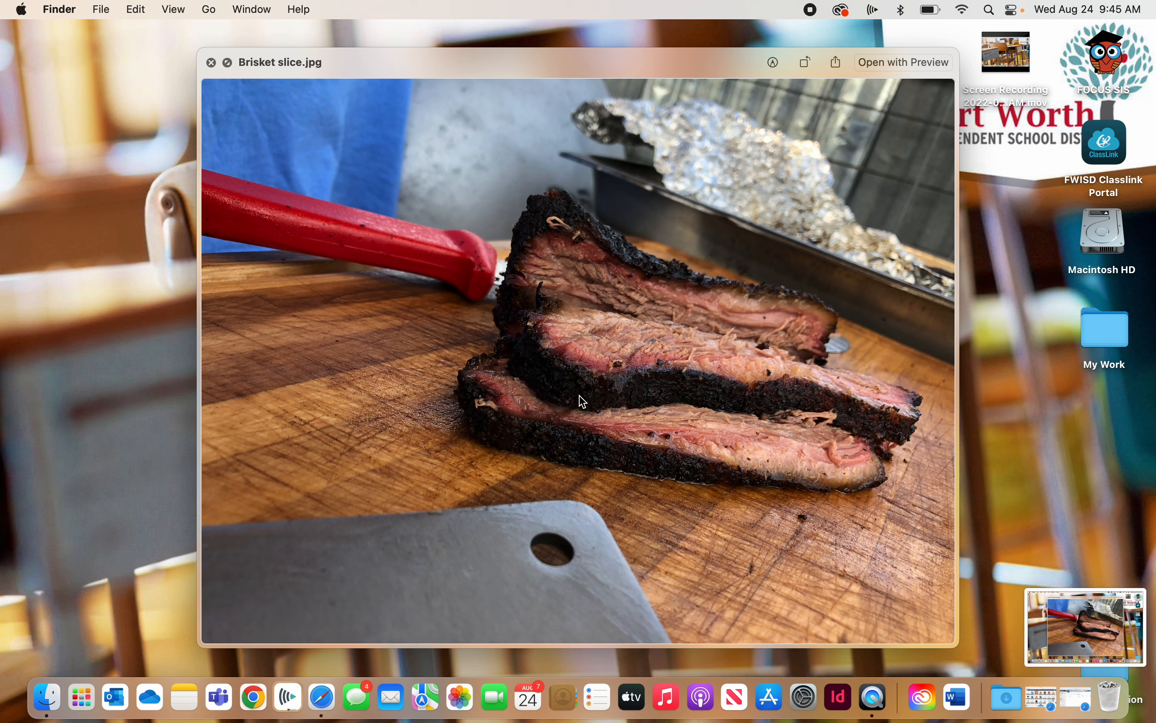
pyautogui.moveTo(1070, 618)
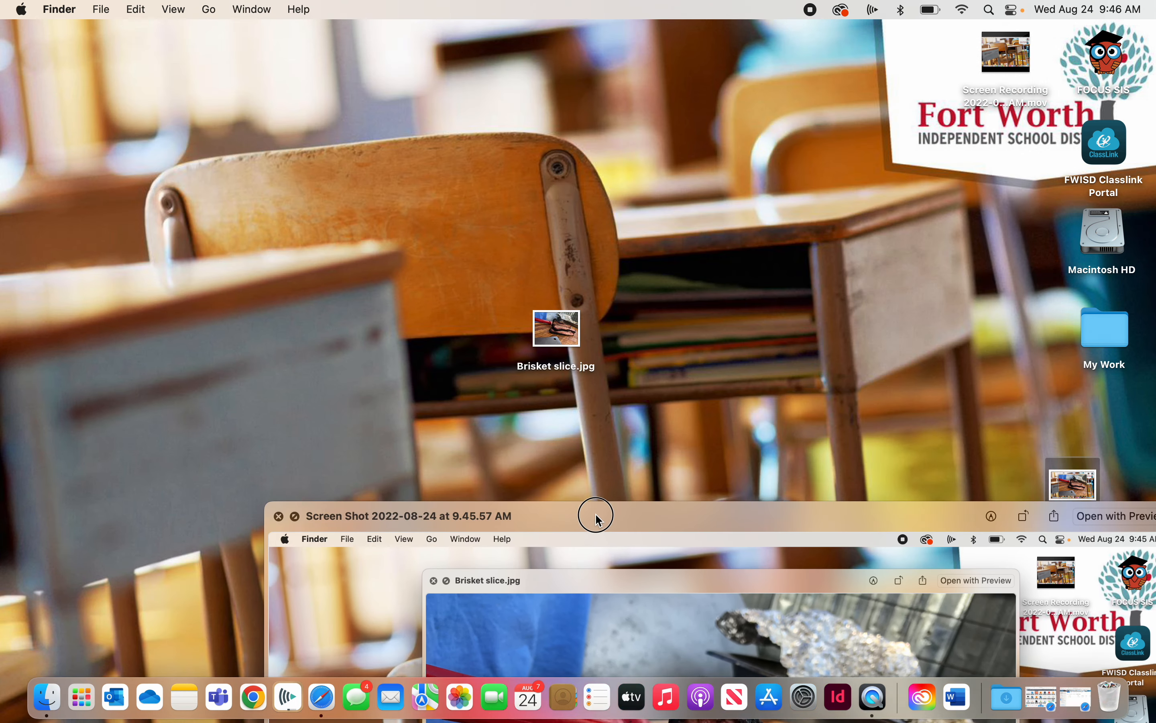
# Reposition the Quick Look preview of the 9.45.57 AM screenshot on screen
pyautogui.moveTo(596, 515); pyautogui.dragTo(413, 34)
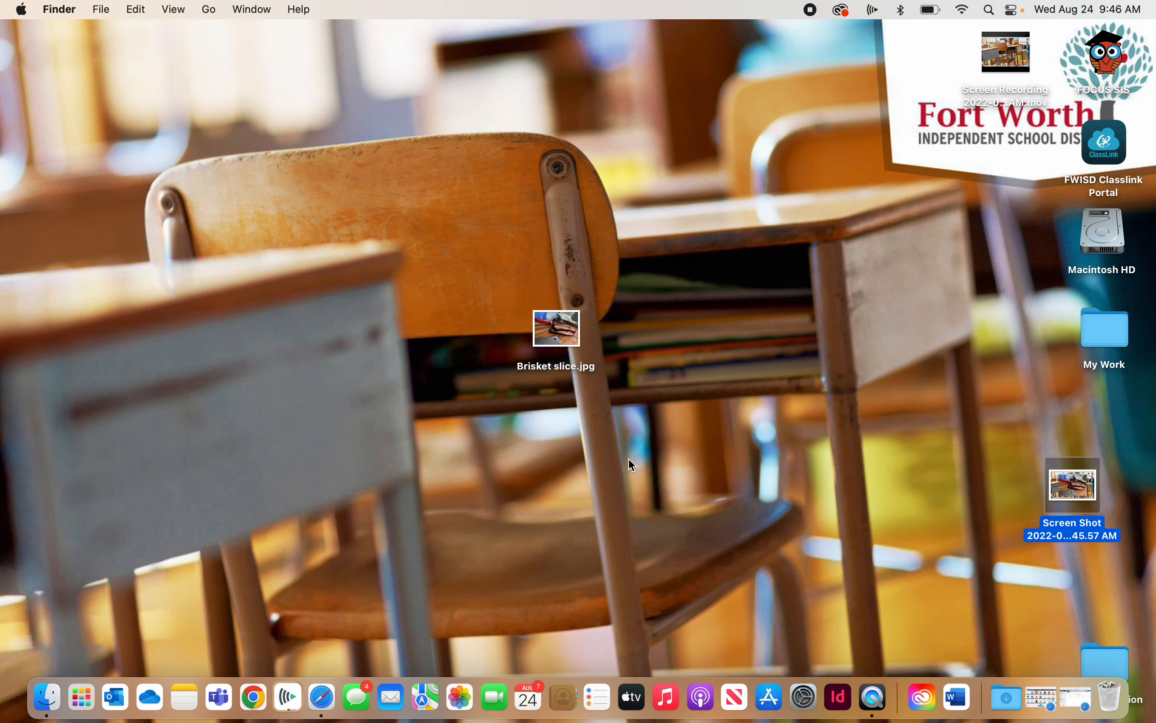
pyautogui.moveTo(573, 342)
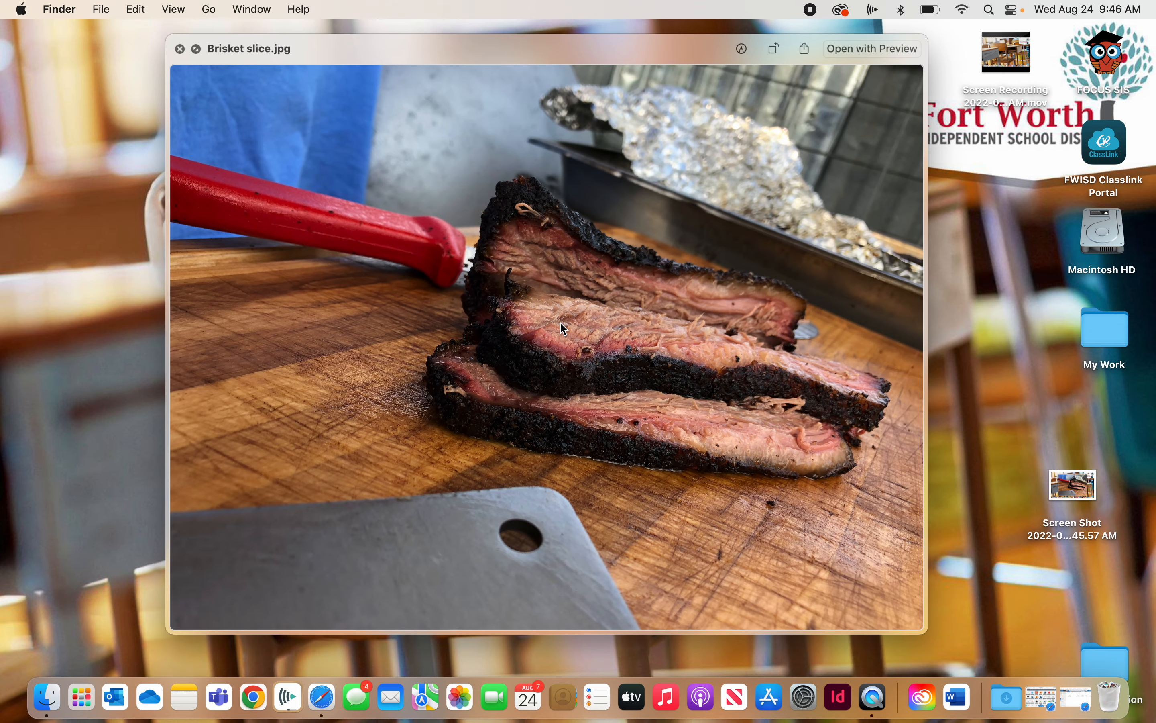
# Show the 9.45.57 AM full-screen screenshot in Quick Look, then close the preview
pyautogui.click(179, 49)
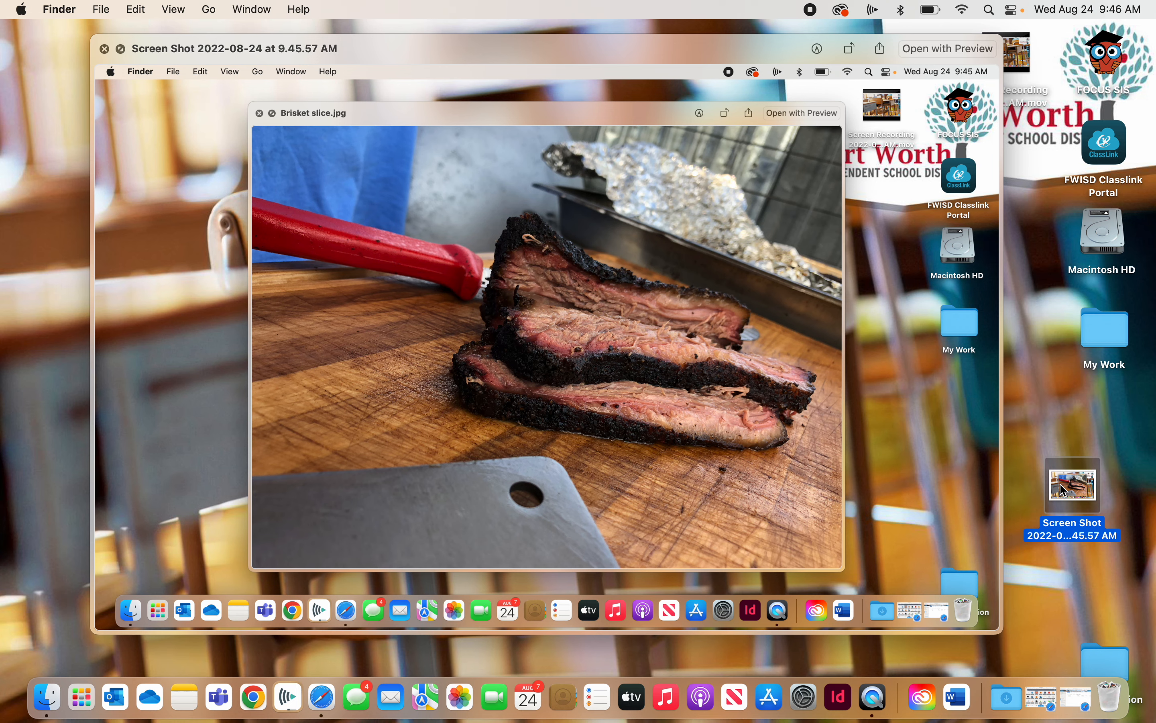
pyautogui.moveTo(980, 465)
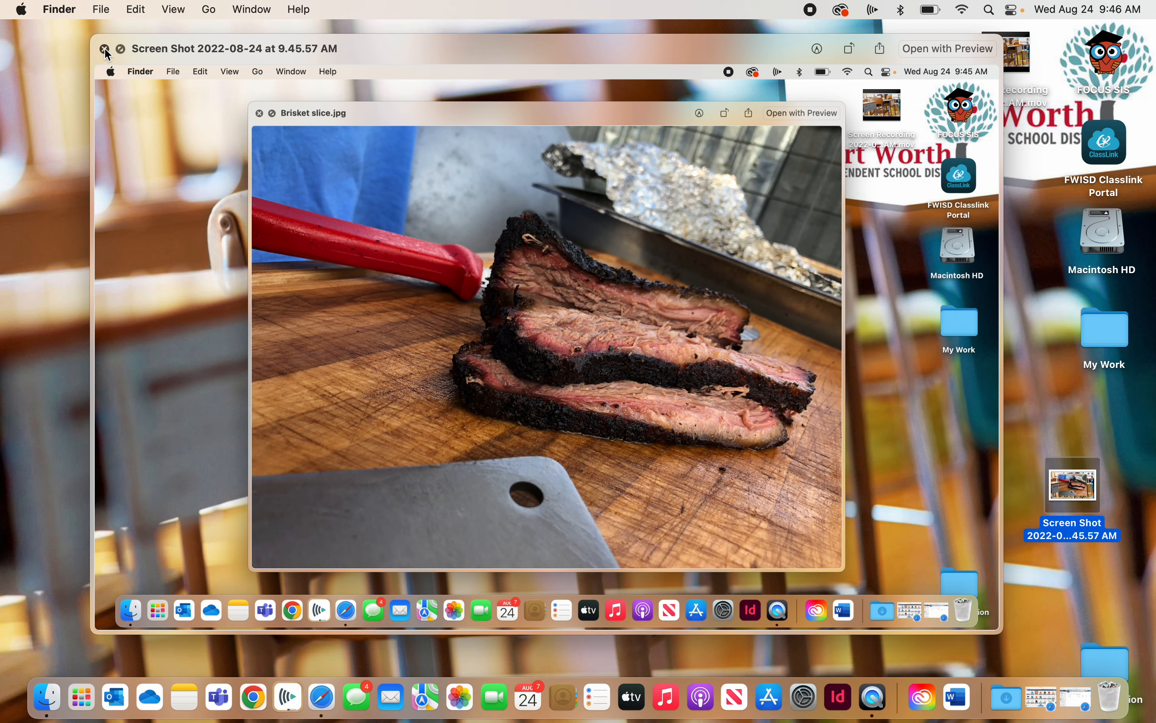
pyautogui.click(106, 49)
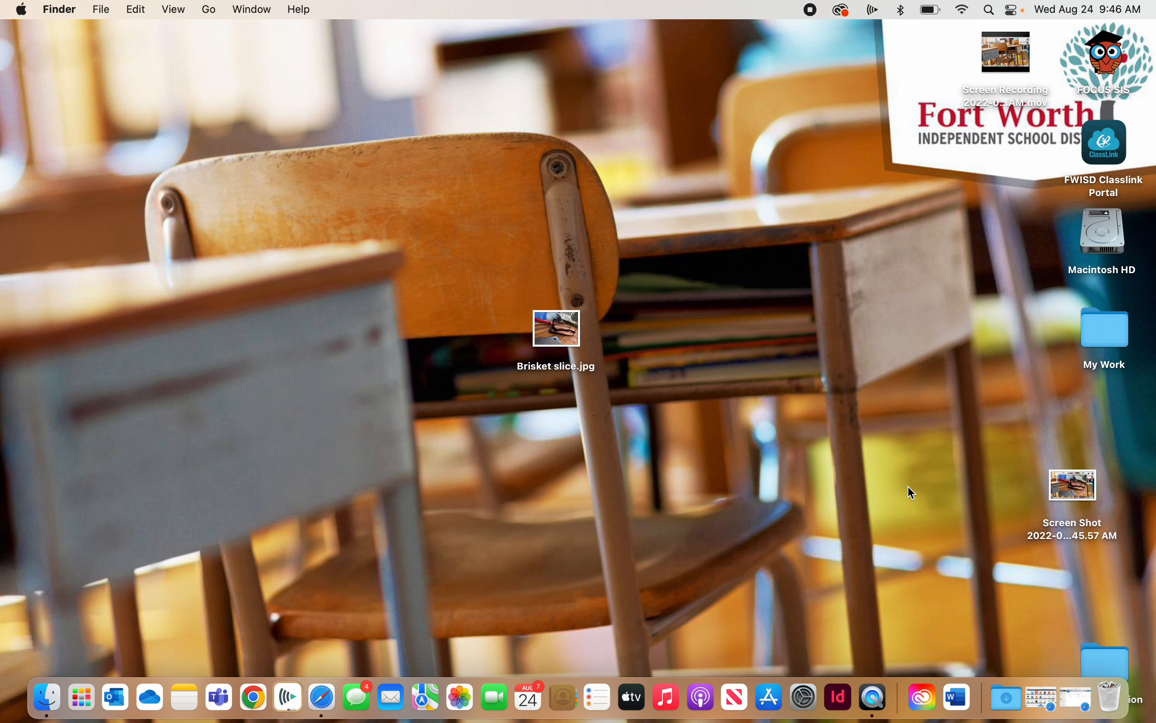
# Select Brisket slice.jpg on the desktop for a Quick Look preview
pyautogui.click(555, 328)
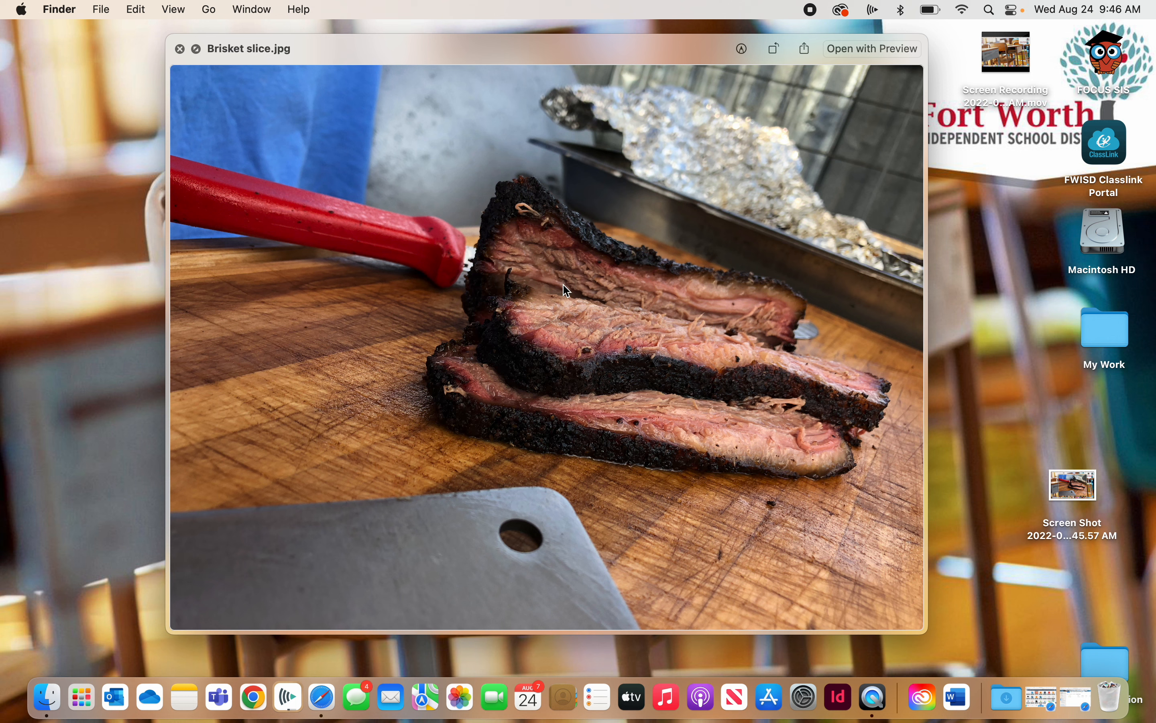
pyautogui.moveTo(885, 521)
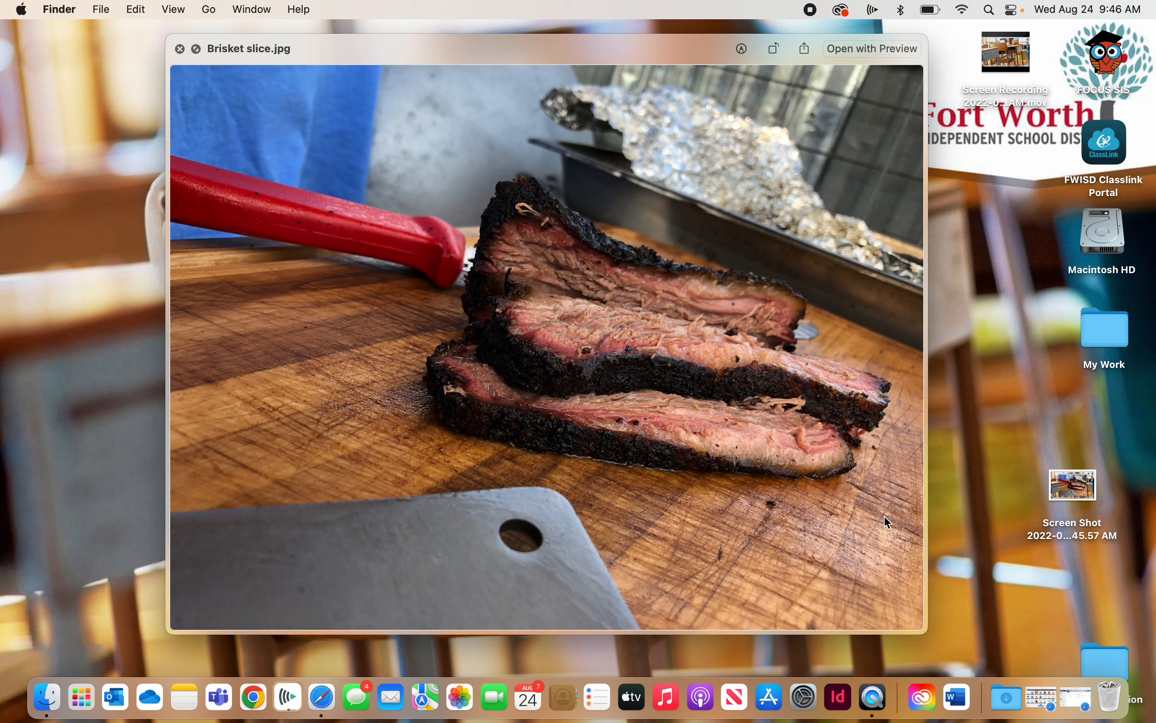
pyautogui.moveTo(597, 380)
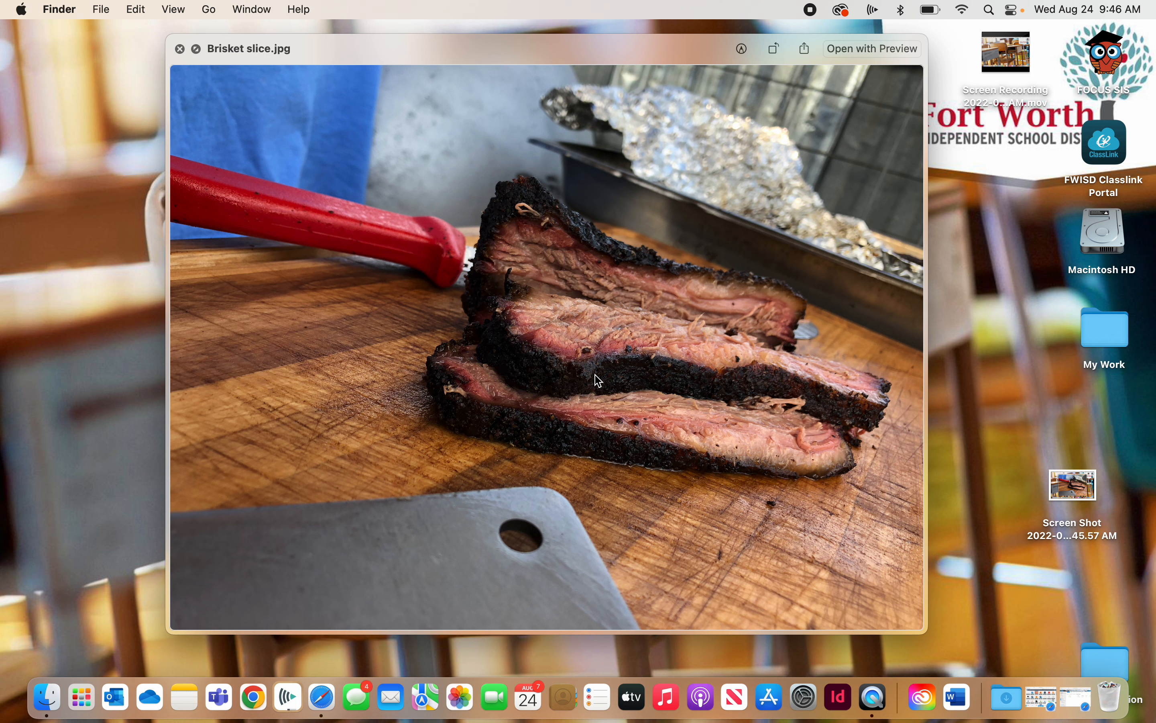
pyautogui.moveTo(594, 374)
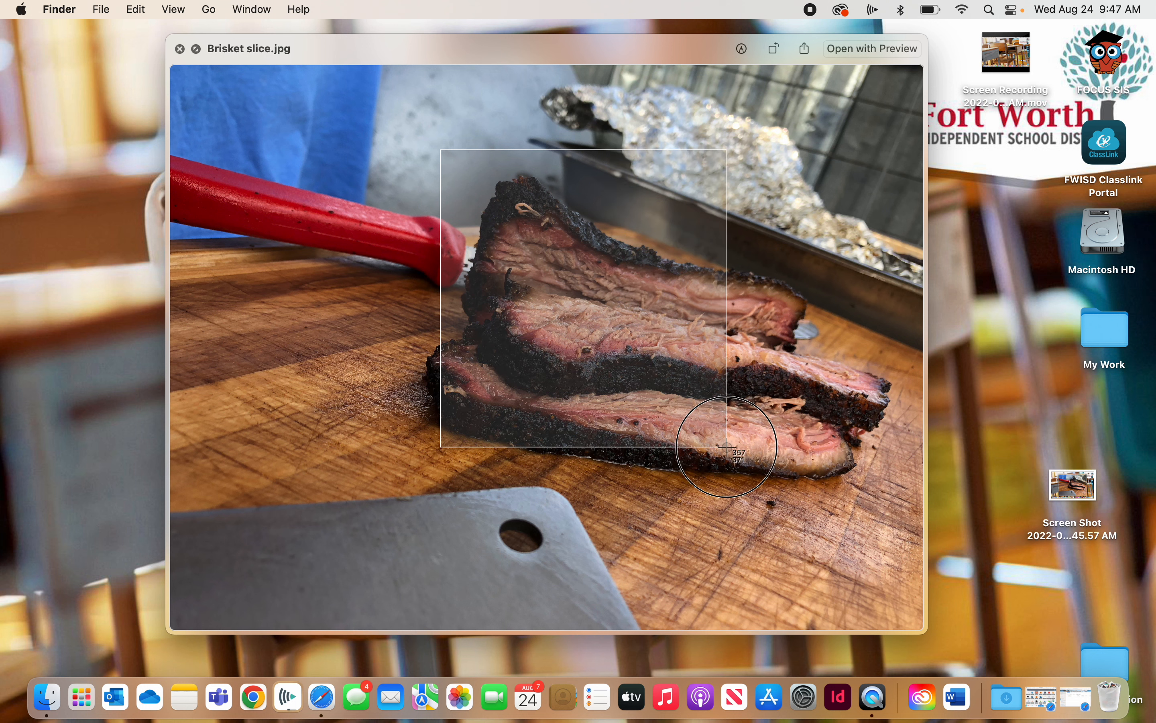
# Capture a screenshot region covering just the brisket slices
pyautogui.moveTo(727, 446); pyautogui.dragTo(904, 515)
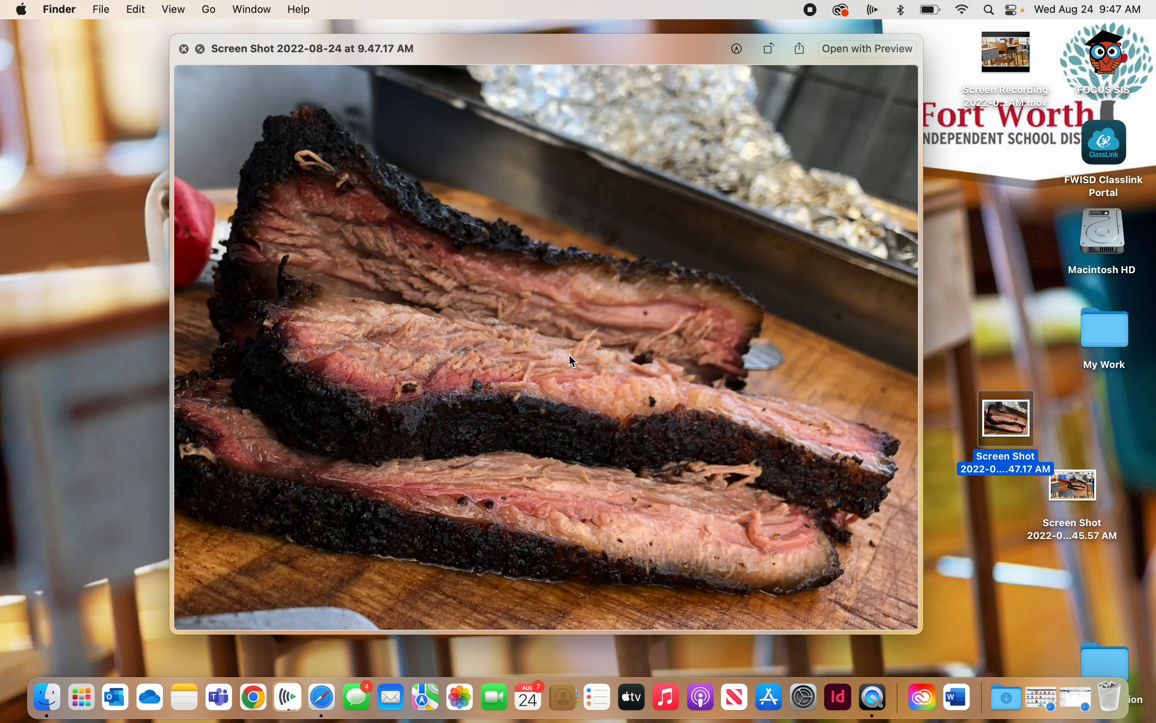
pyautogui.moveTo(431, 329)
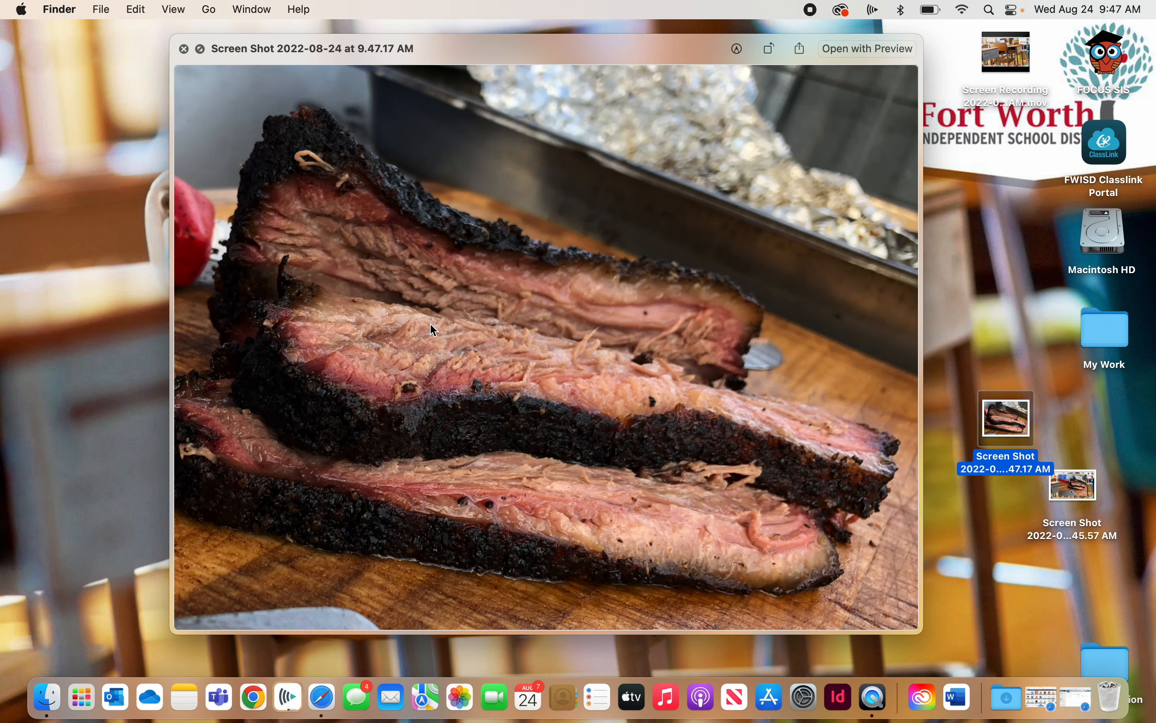
pyautogui.moveTo(147, 103)
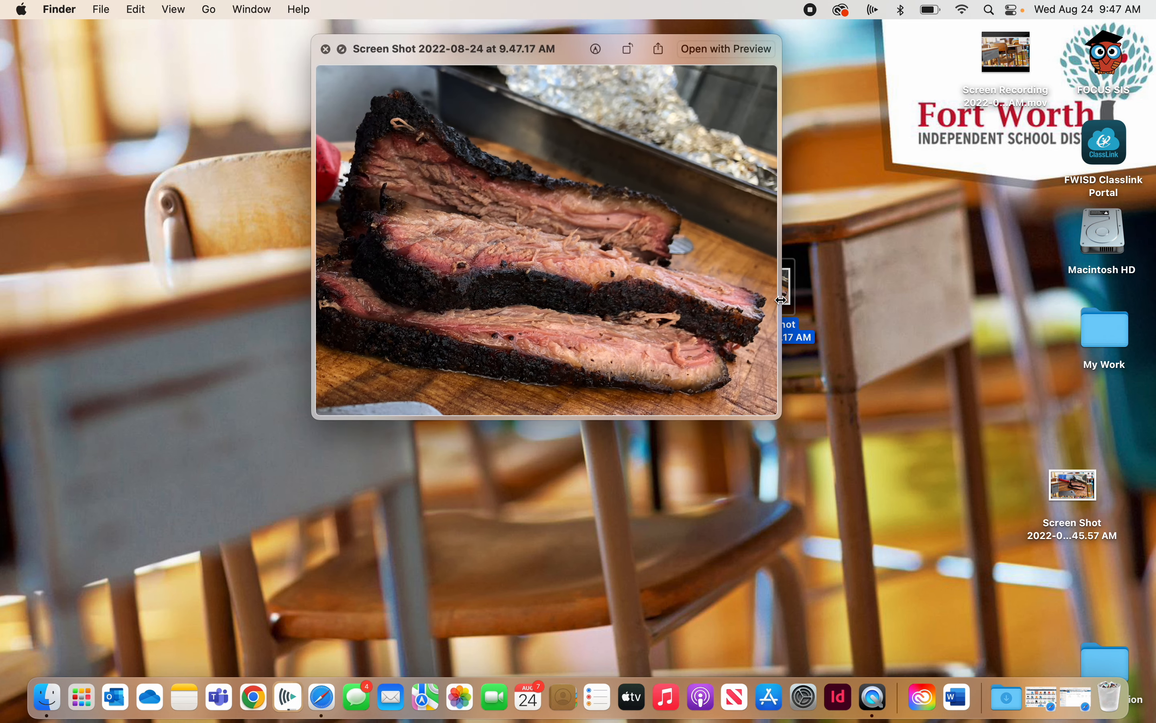
# Preview Brisket slice.jpg and the 9.45.57 AM screenshot in turn, close both, and deselect
pyautogui.click(325, 49)
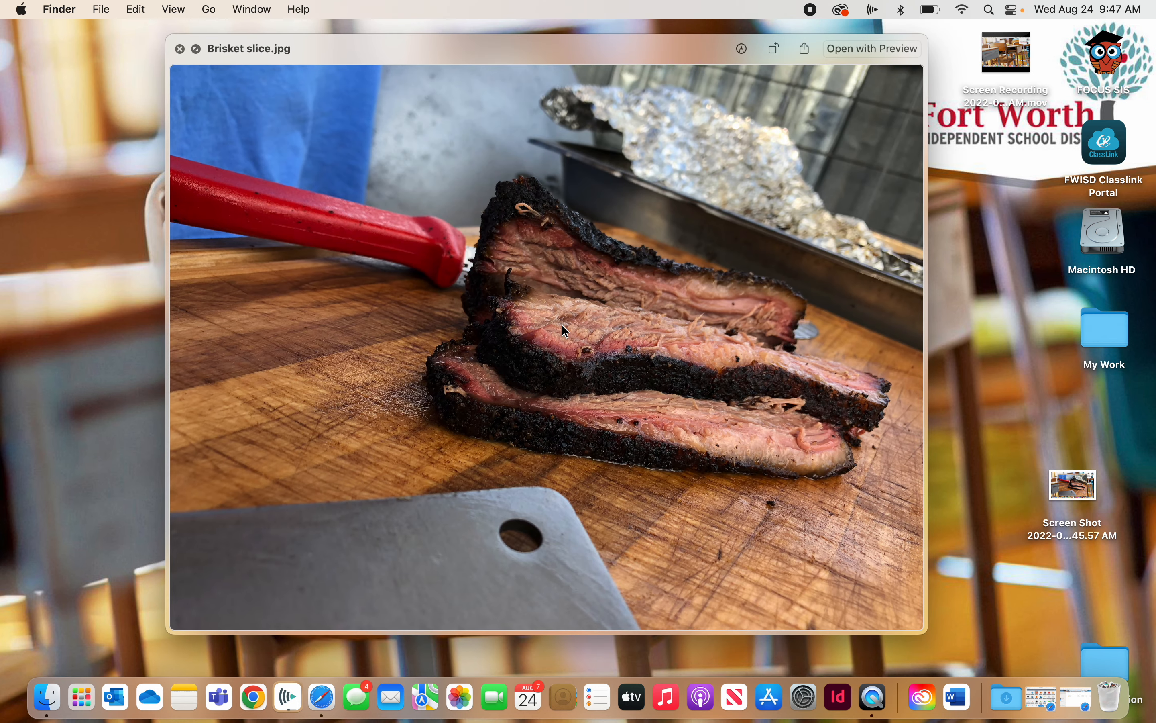
pyautogui.click(179, 49)
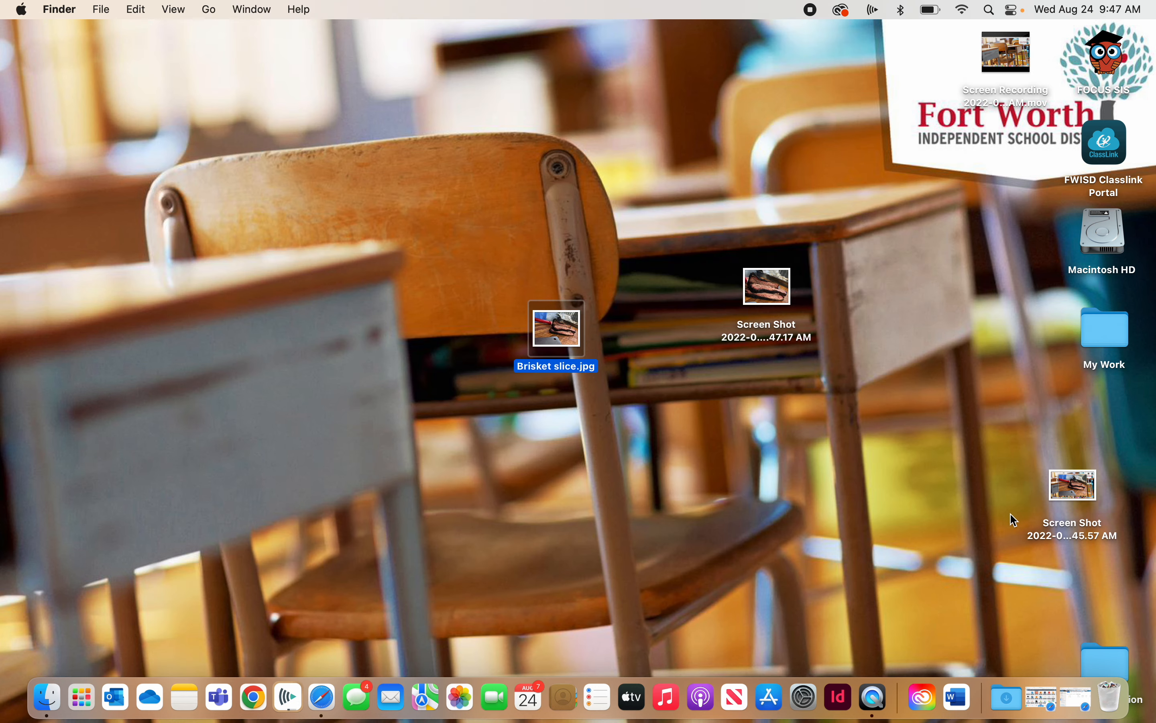
pyautogui.doubleClick(556, 327)
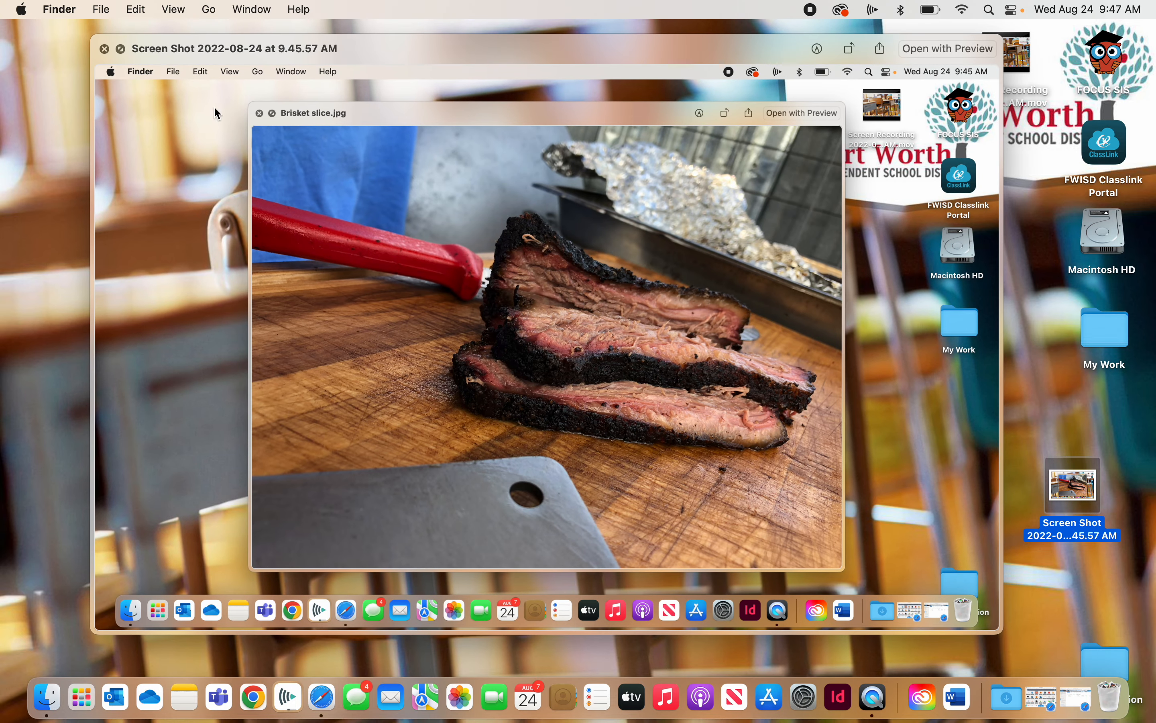
pyautogui.moveTo(409, 303)
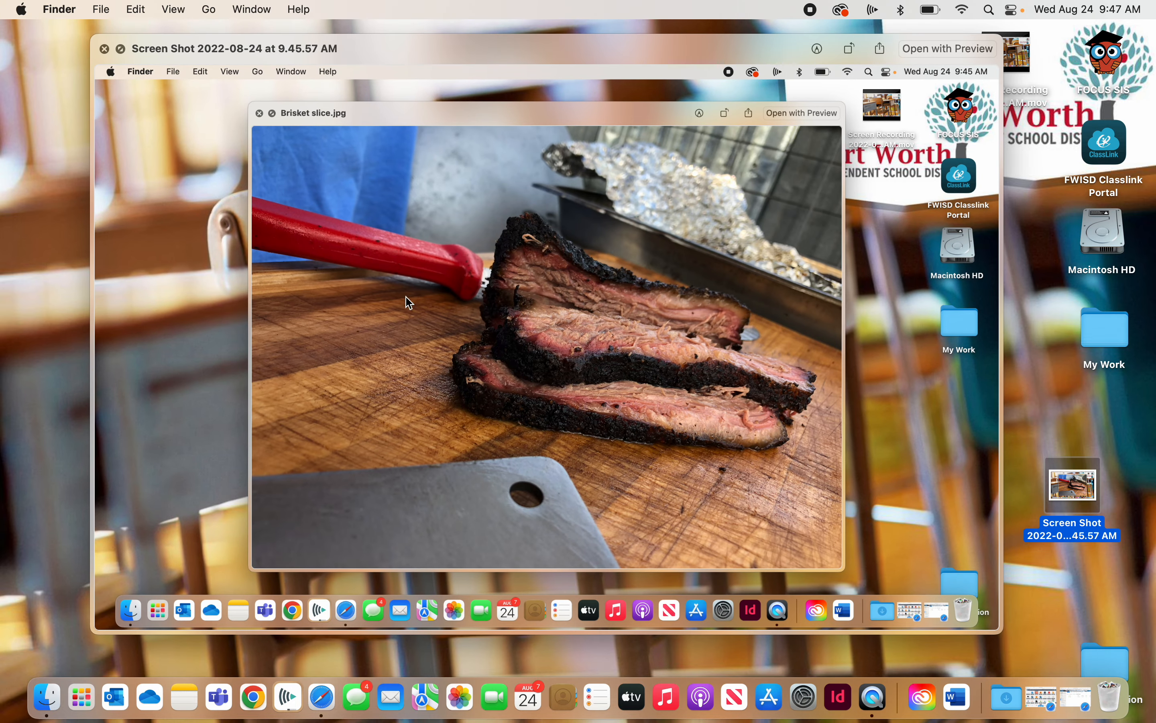
pyautogui.click(259, 113)
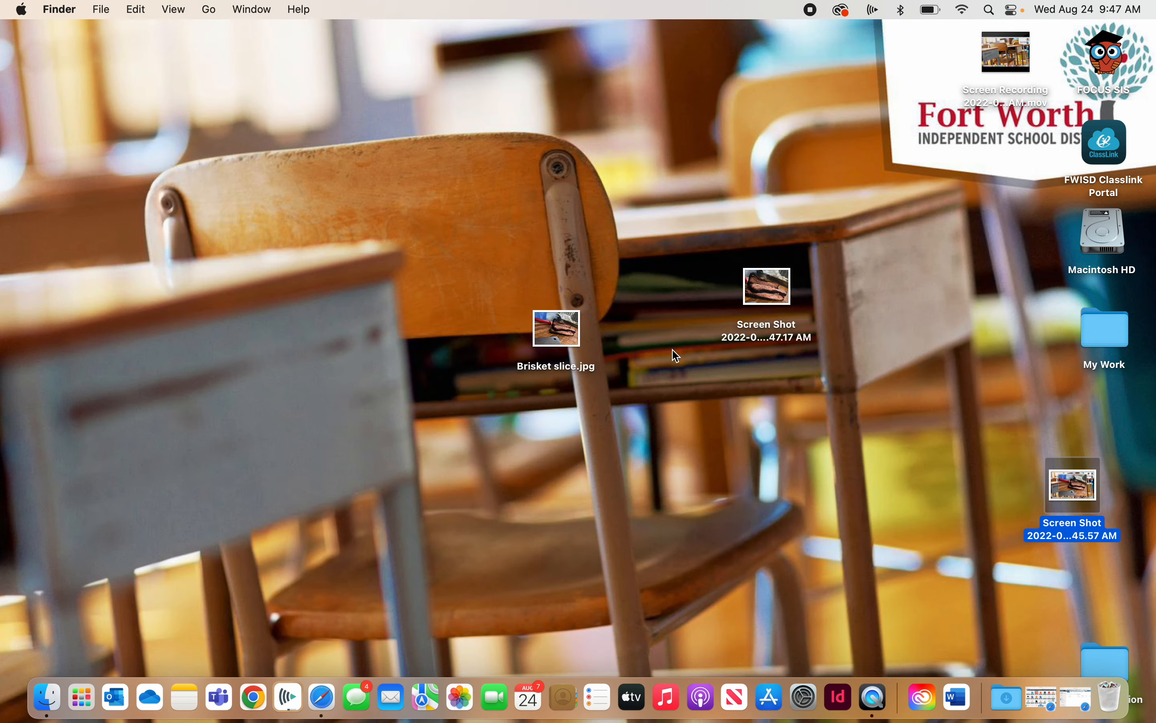
pyautogui.click(765, 285)
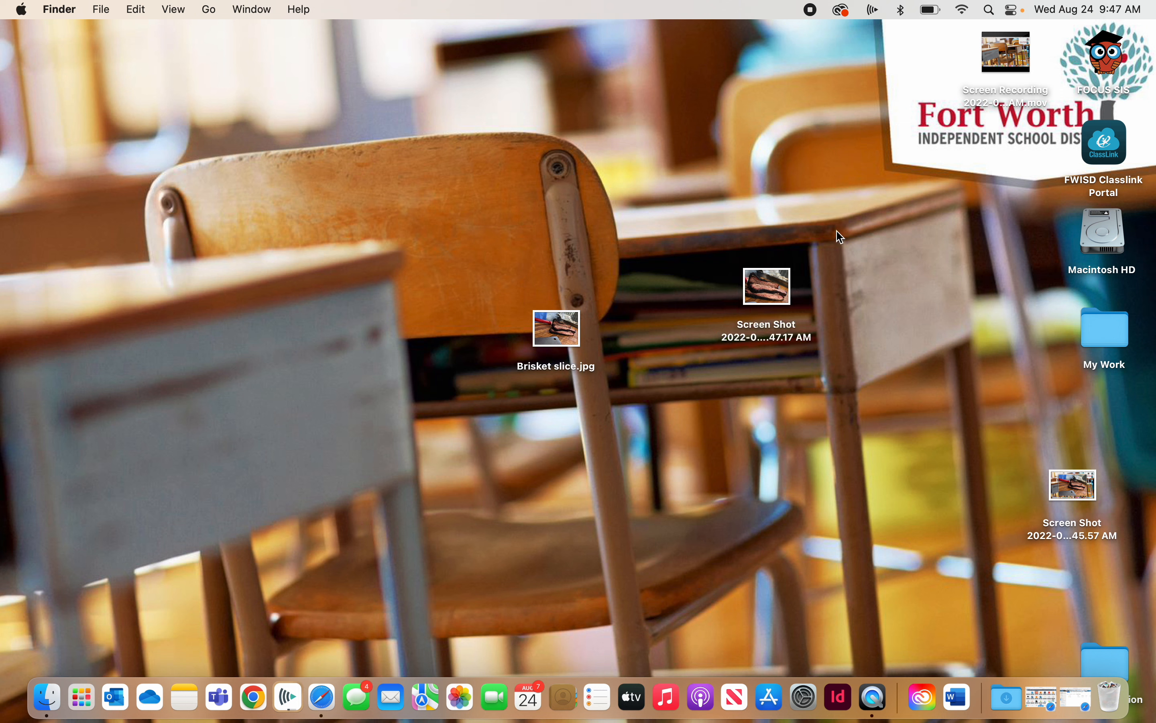
# Group the brisket images beside the other screenshot, then show Project 1 inside My Work
pyautogui.moveTo(765, 286); pyautogui.dragTo(980, 527)
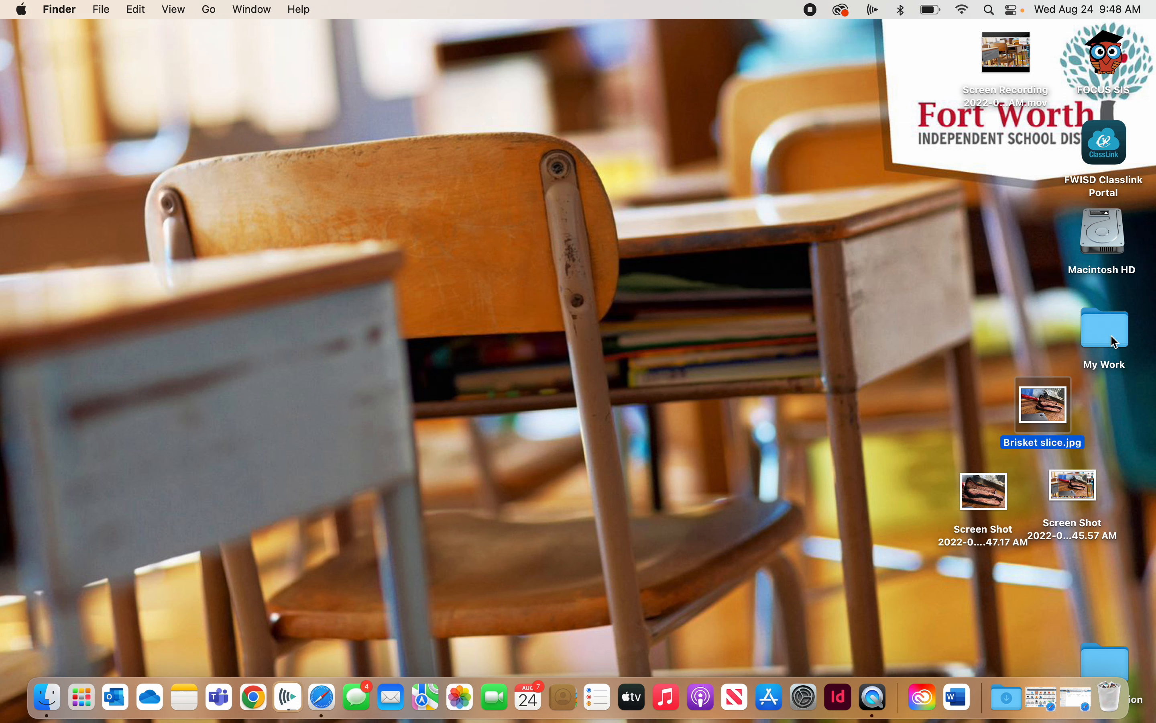
pyautogui.doubleClick(1104, 329)
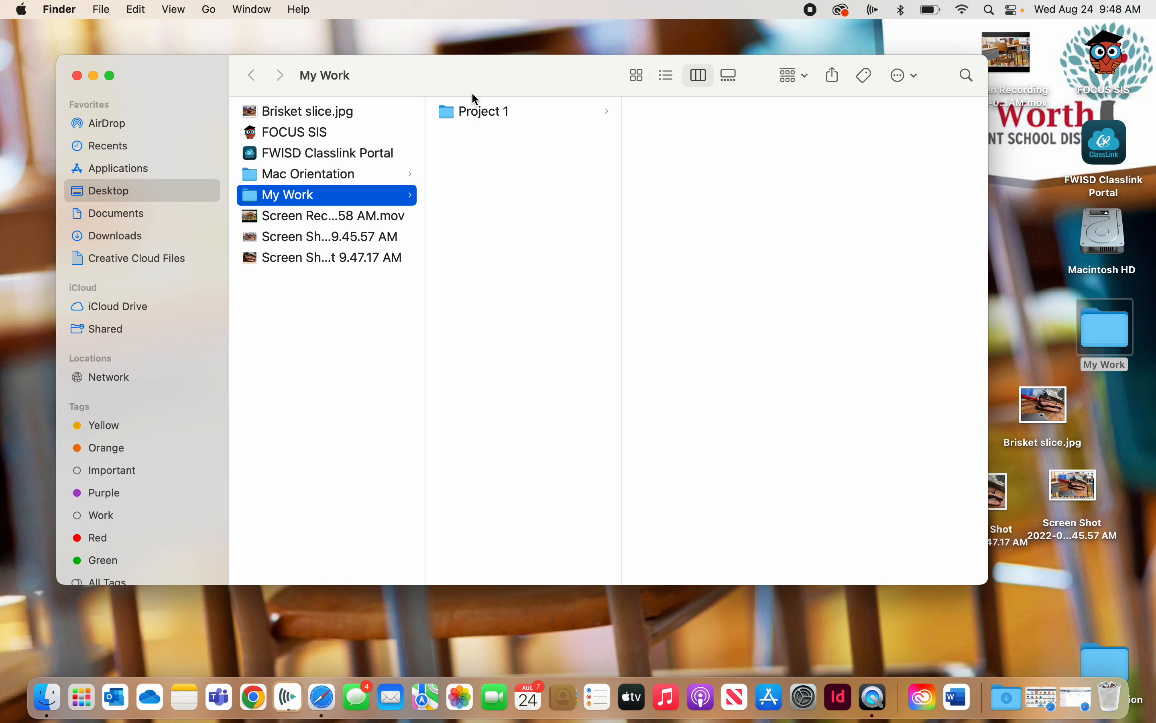
pyautogui.click(484, 111)
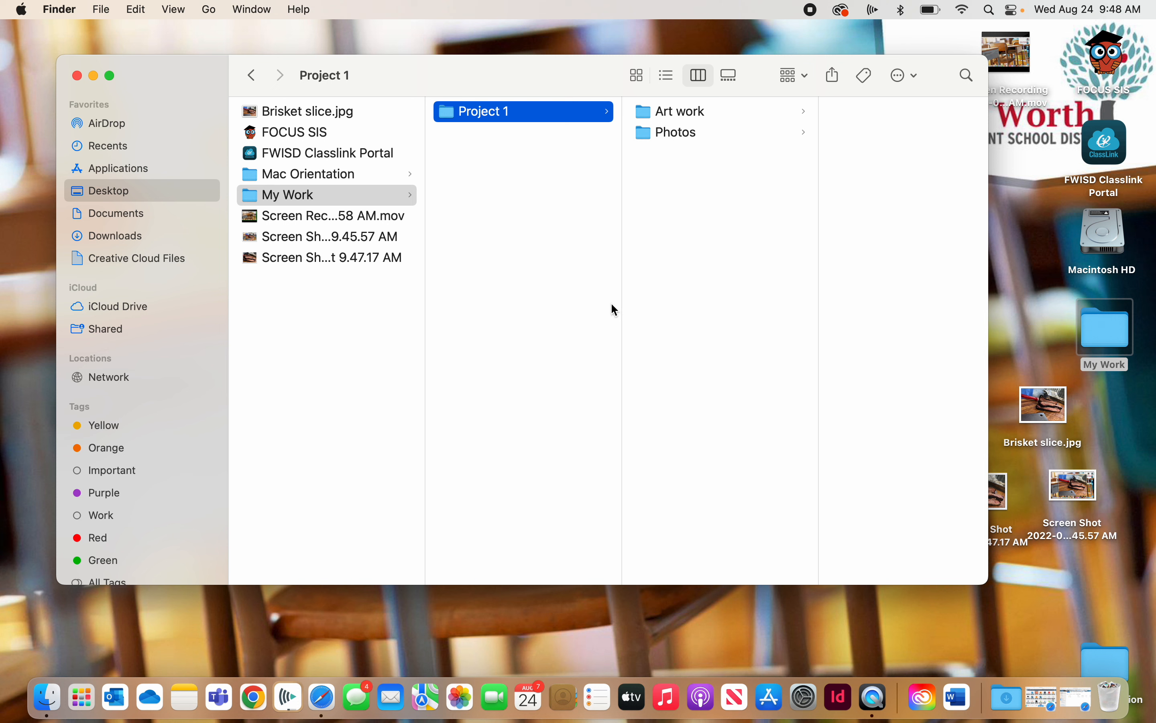
pyautogui.moveTo(582, 305)
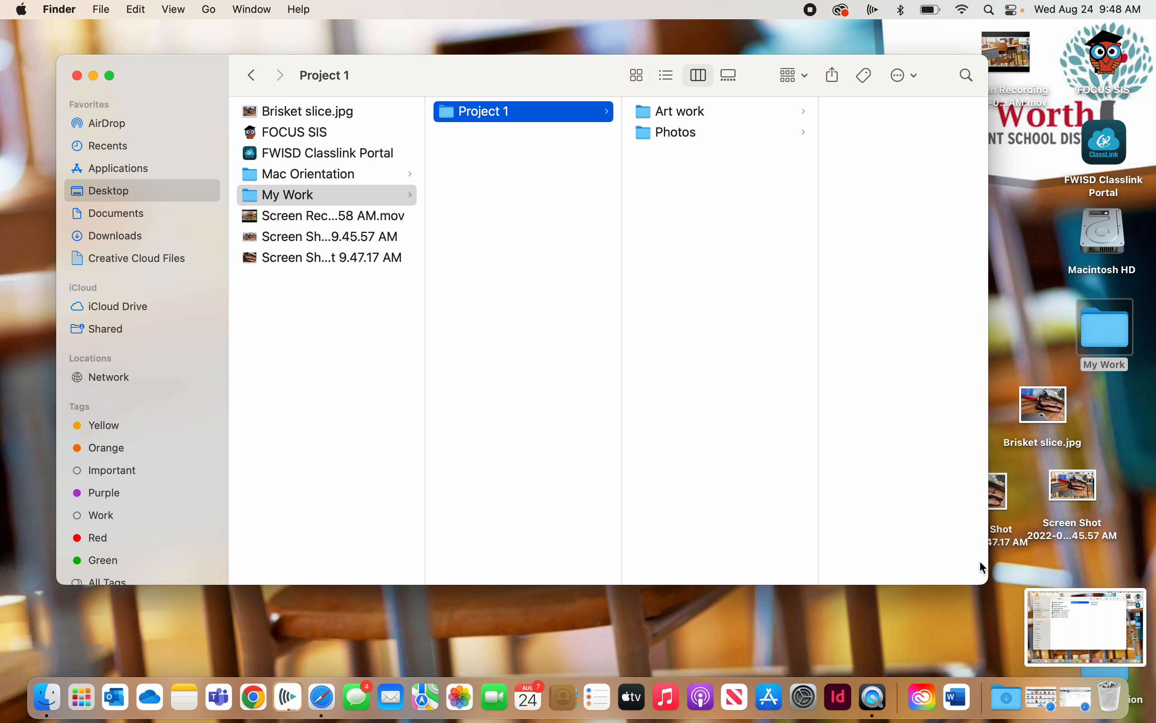
# Close the folder window, preview the 9.48.21 AM Finder-window screenshot, and close it
pyautogui.click(76, 76)
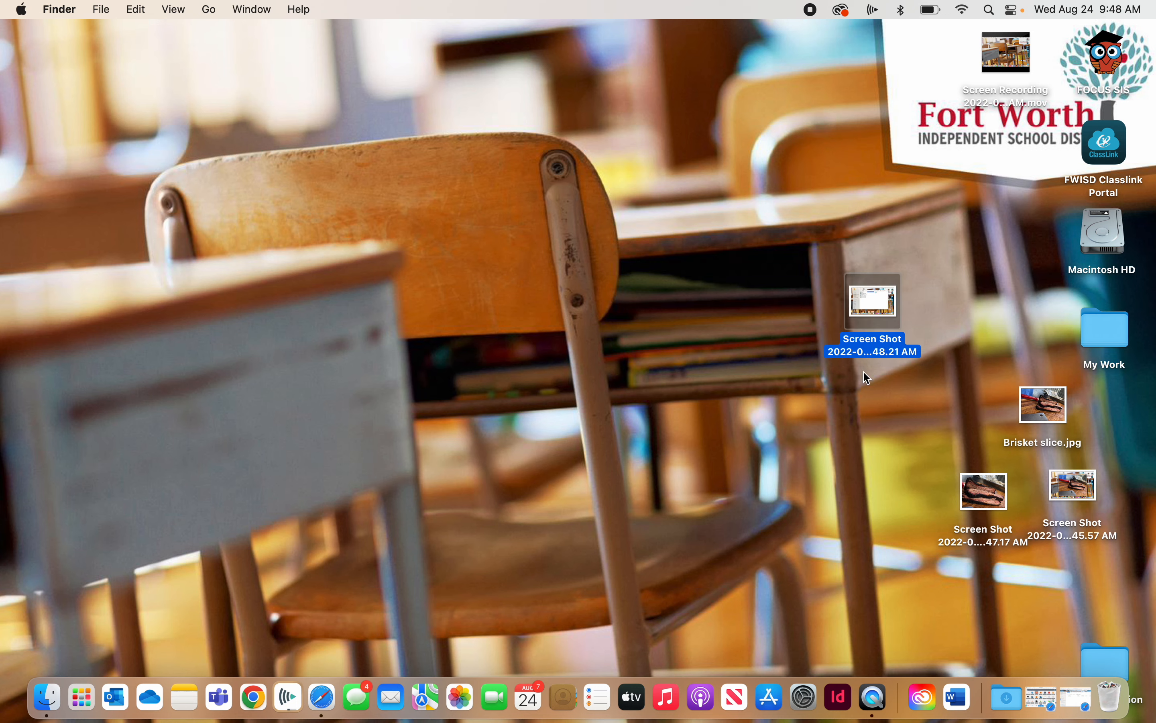
pyautogui.doubleClick(872, 301)
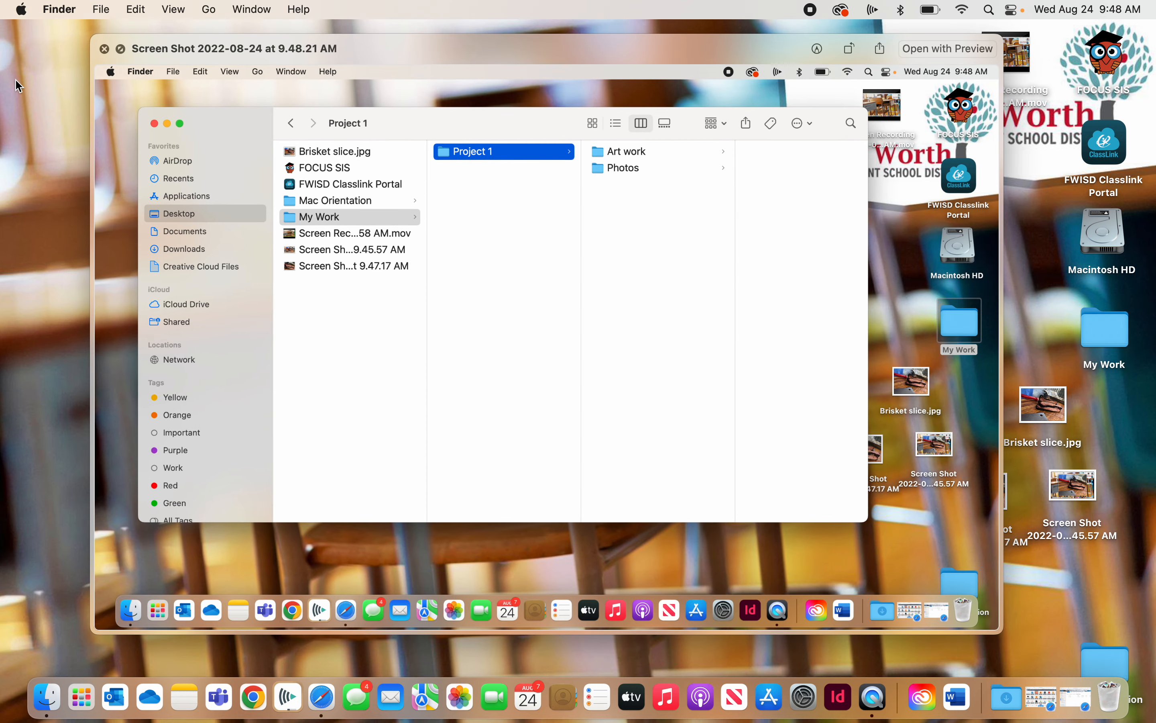
pyautogui.click(103, 49)
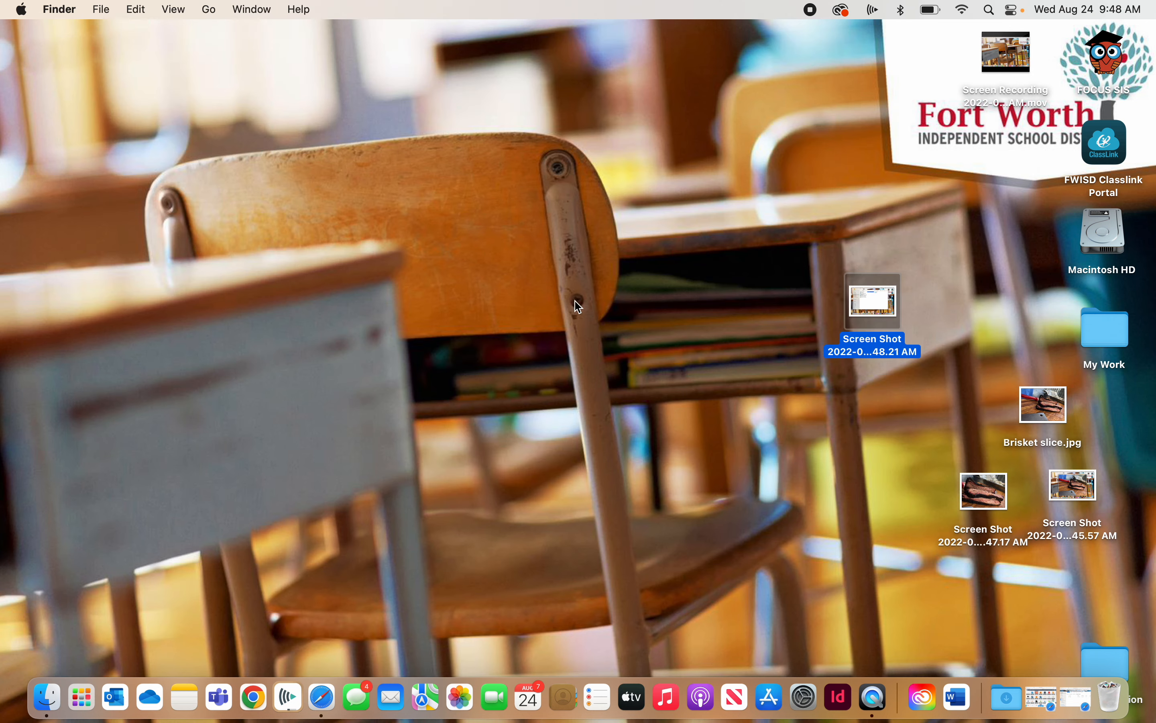